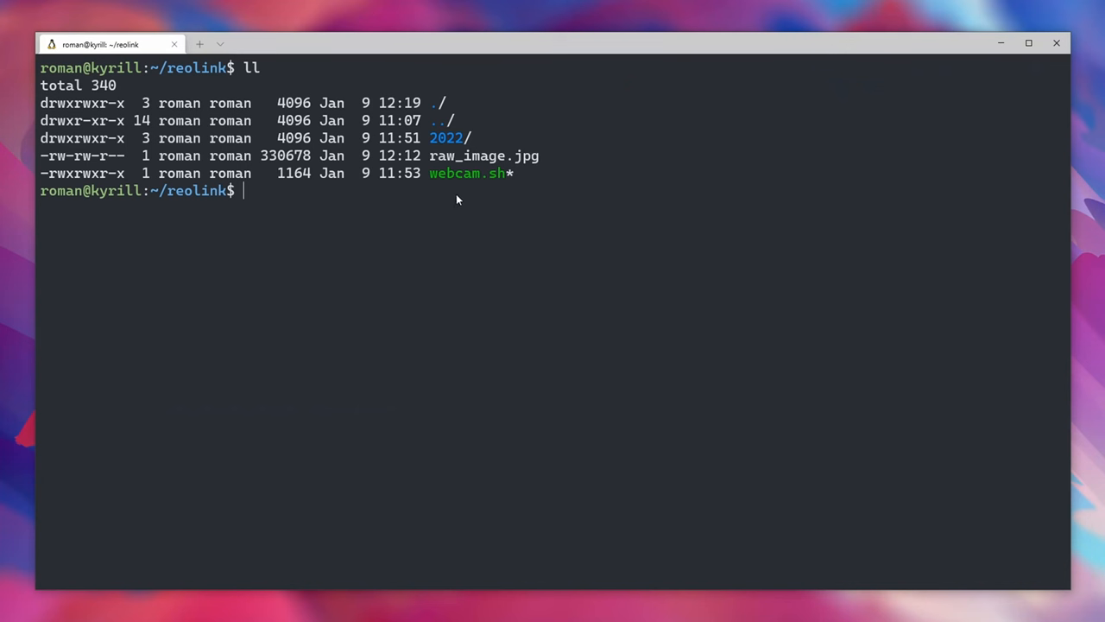
# Load webcam.sh in nano and review its header and the weewx overlay path.
pyautogui.doubleClick(466, 172)
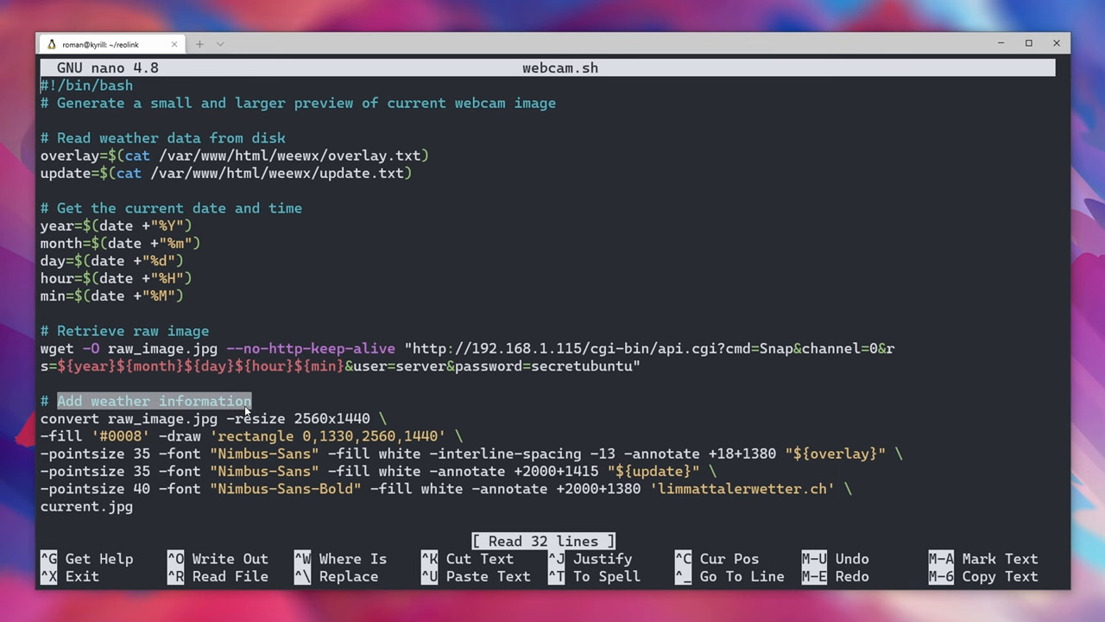
pyautogui.scroll(-3)
pyautogui.write(' and adds current weather information')
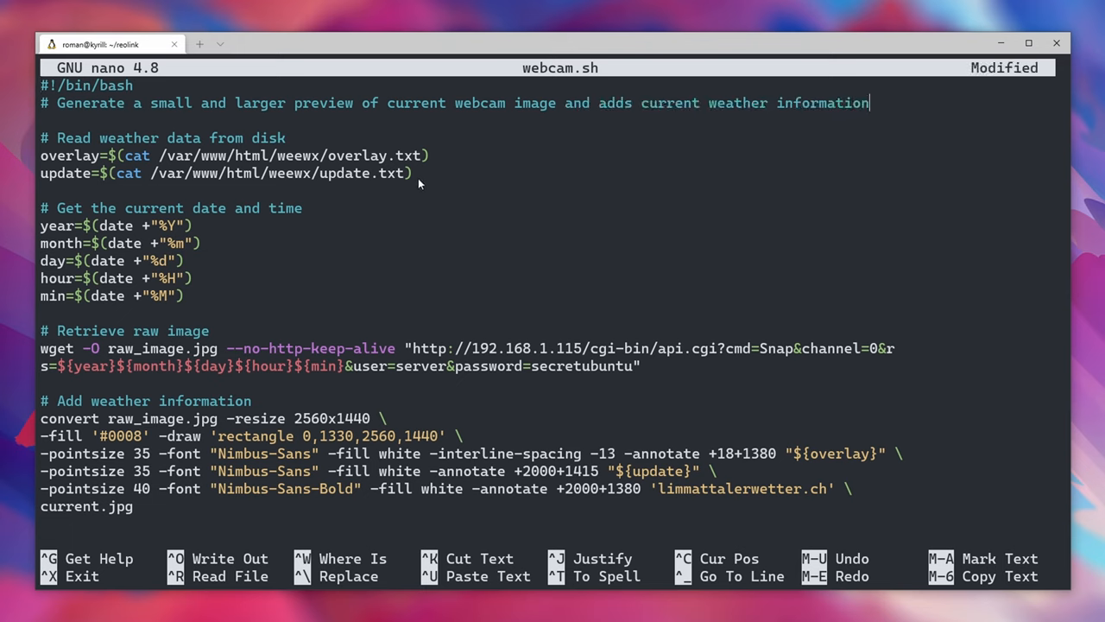
pyautogui.moveTo(42, 139); pyautogui.dragTo(418, 173)
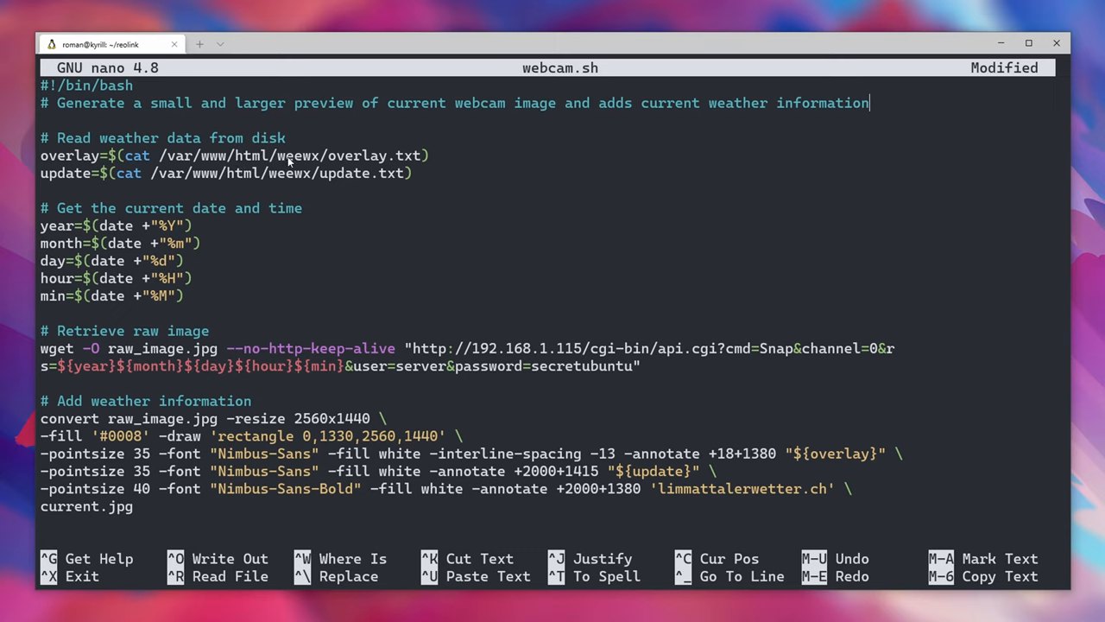
pyautogui.doubleClick(297, 156)
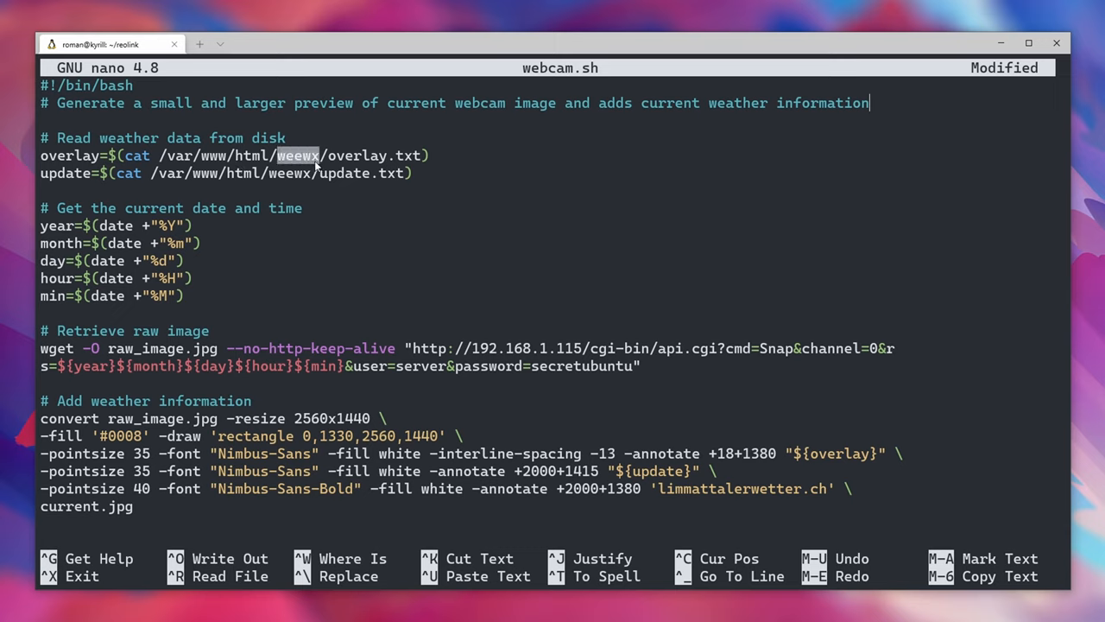
pyautogui.moveTo(325, 166)
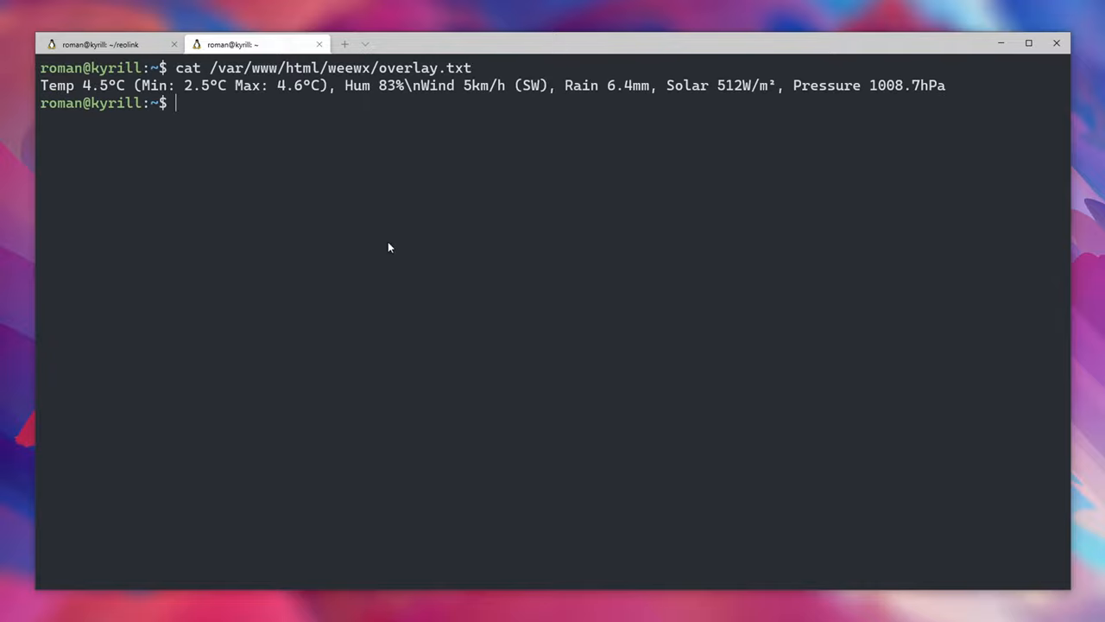
# Highlight the overlay readings and view /var/www/html/weewx/update.txt with cat.
pyautogui.doubleClick(82, 84)
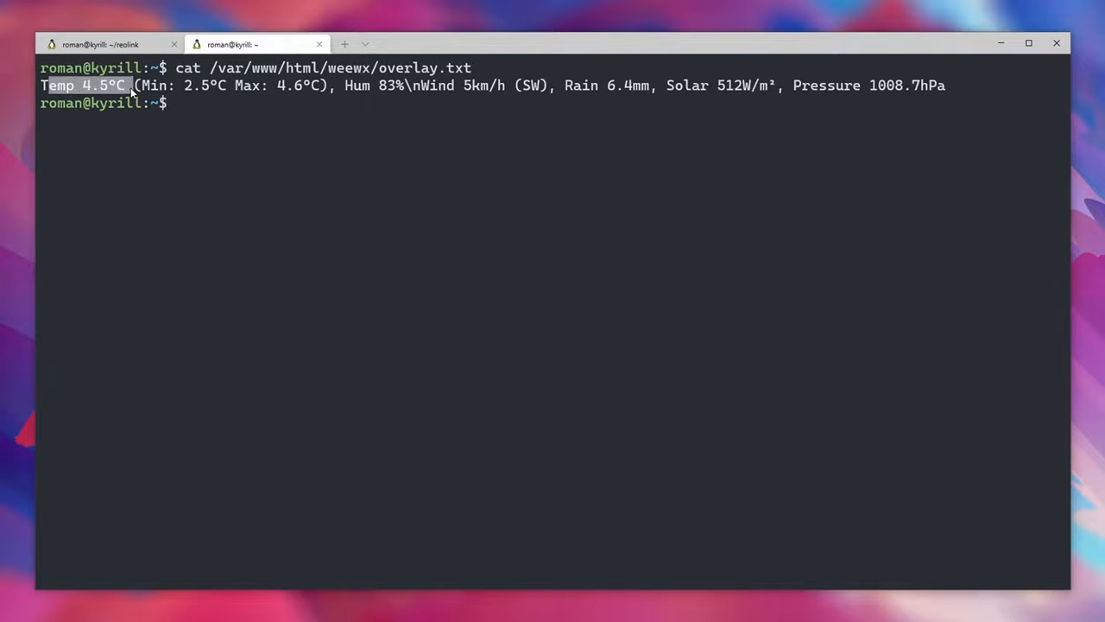
pyautogui.moveTo(129, 85); pyautogui.dragTo(942, 85)
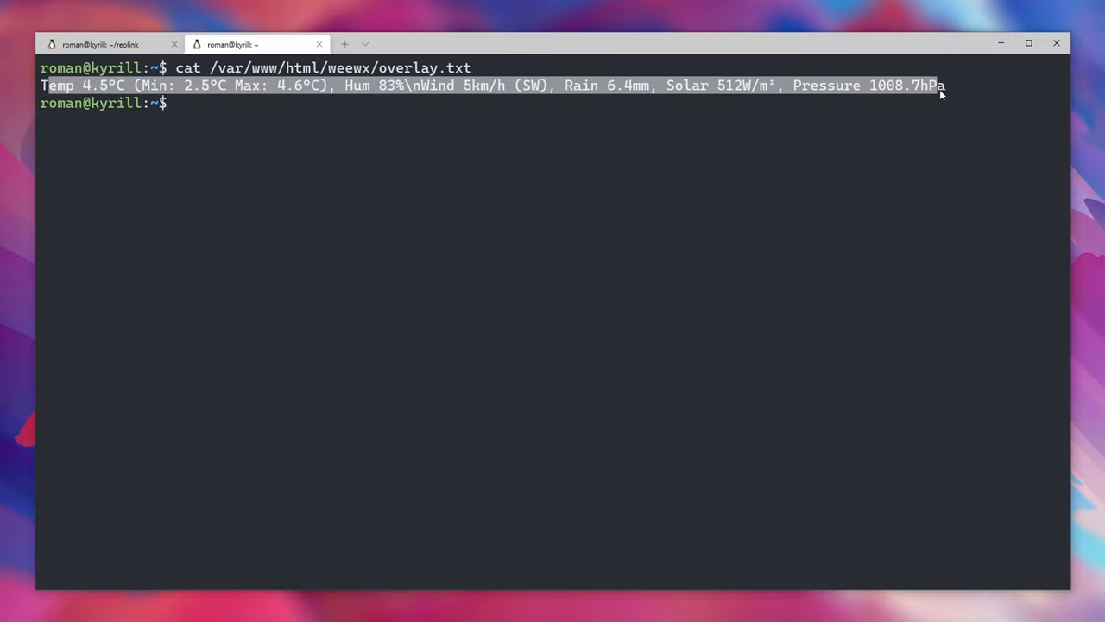
pyautogui.write('cat /var/www/html/weewx/update.txt)')
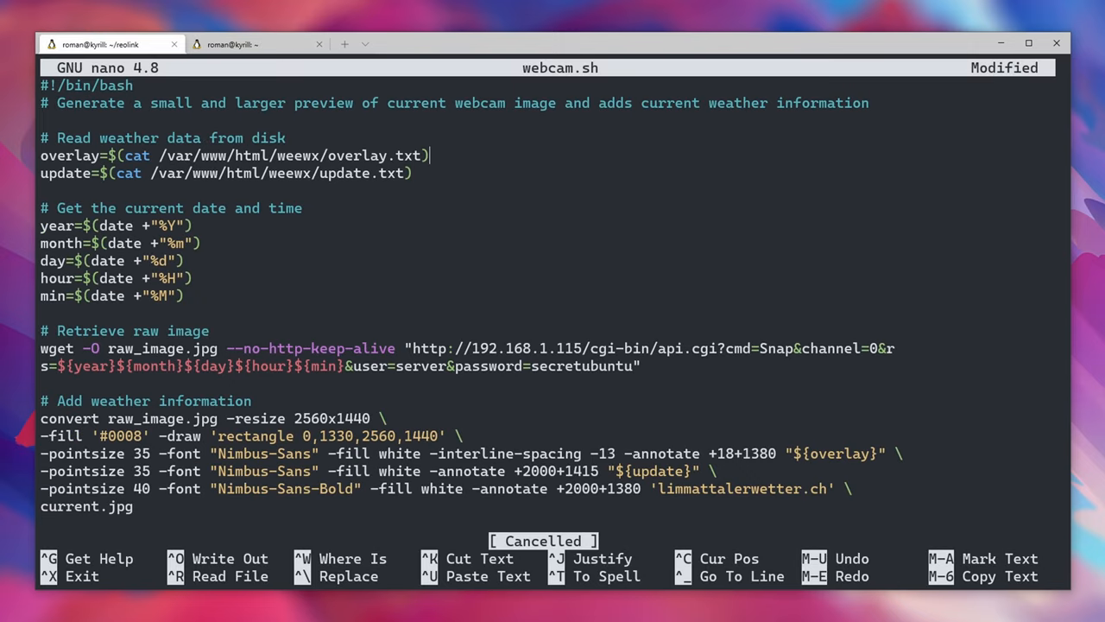
# Comment out the cat line and set overlay="TEST1" and update="TEST2".
pyautogui.write('#')
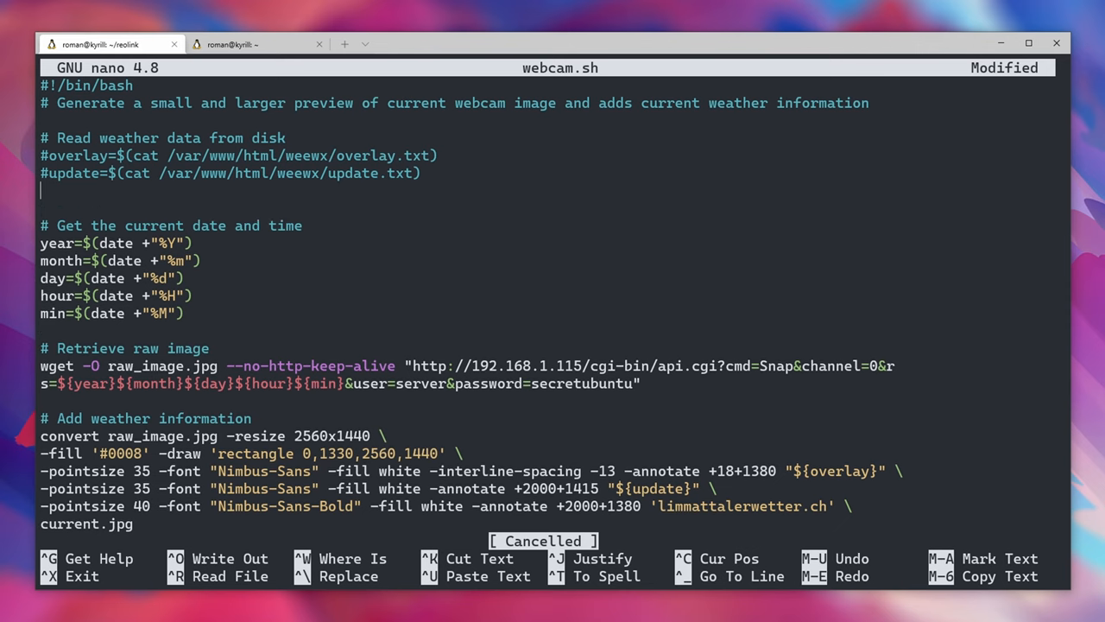
pyautogui.write('overlay="TEST1"')
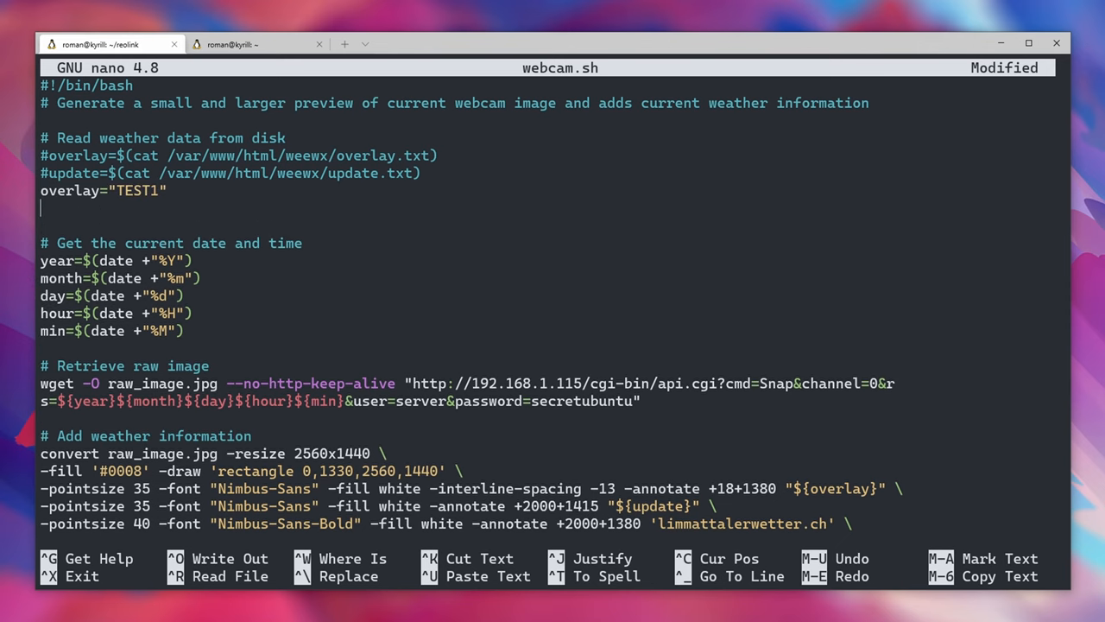
pyautogui.write('update="TEST')
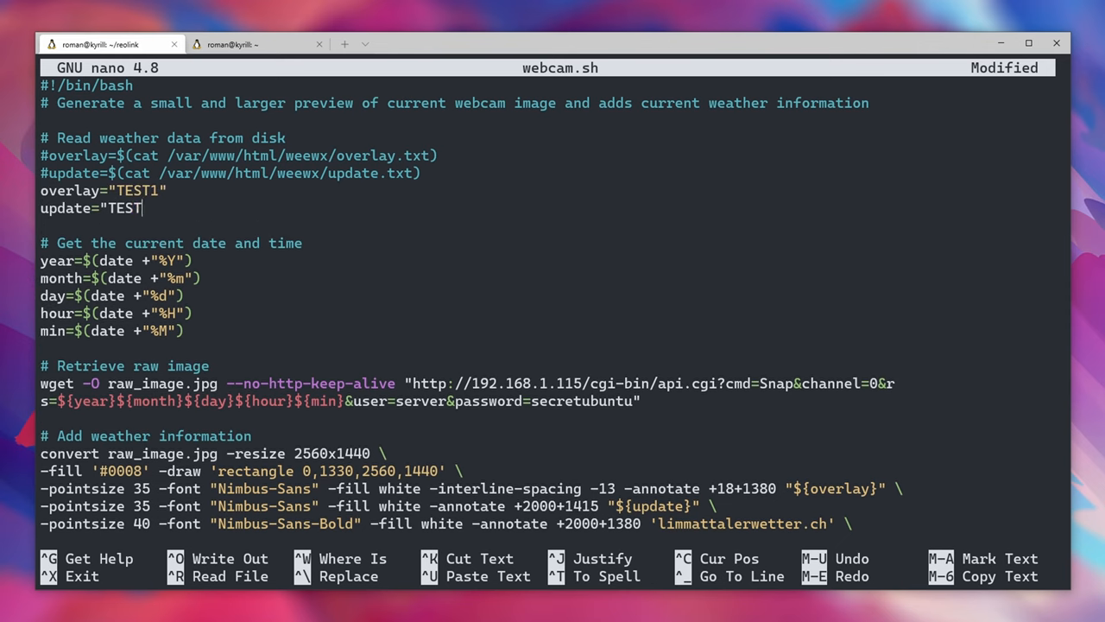
pyautogui.write('2')
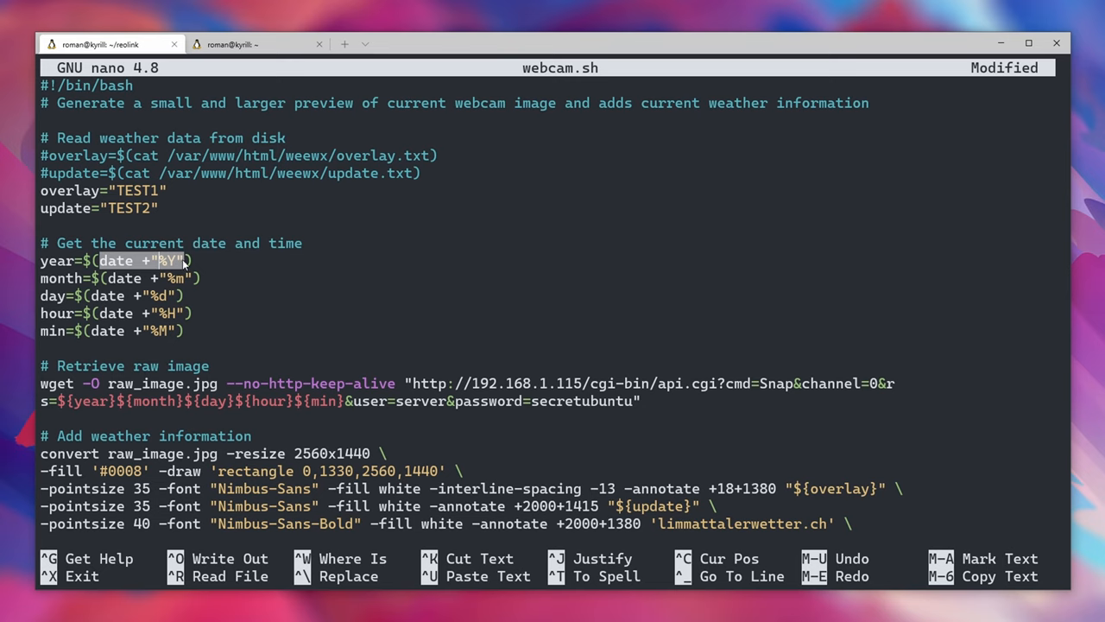
pyautogui.moveTo(52, 266)
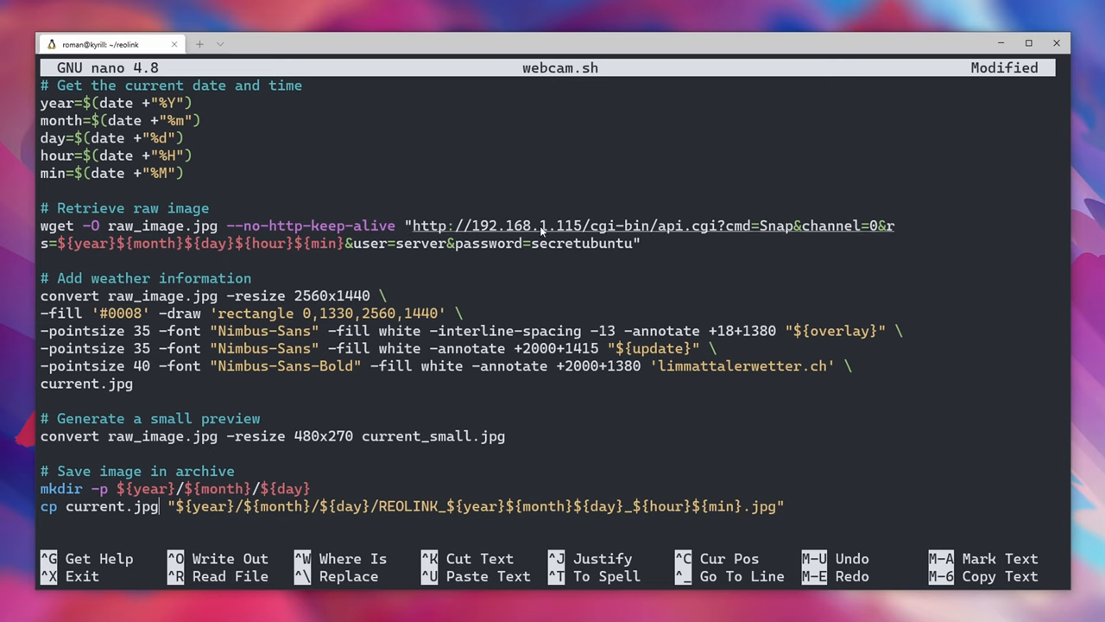
pyautogui.moveTo(325, 256)
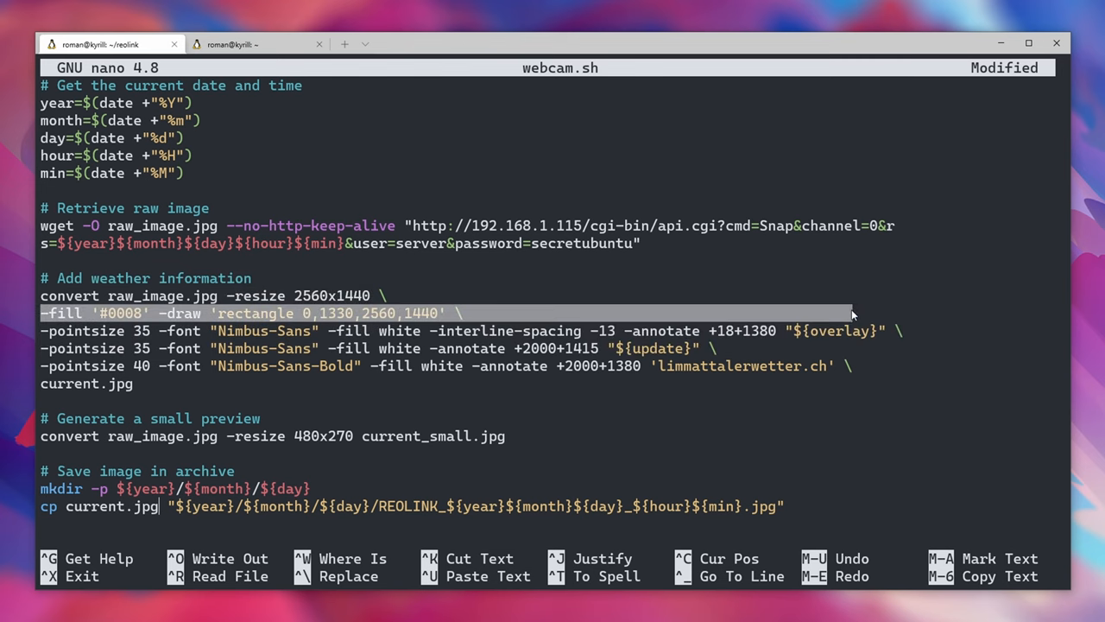
pyautogui.moveTo(849, 314); pyautogui.dragTo(829, 370)
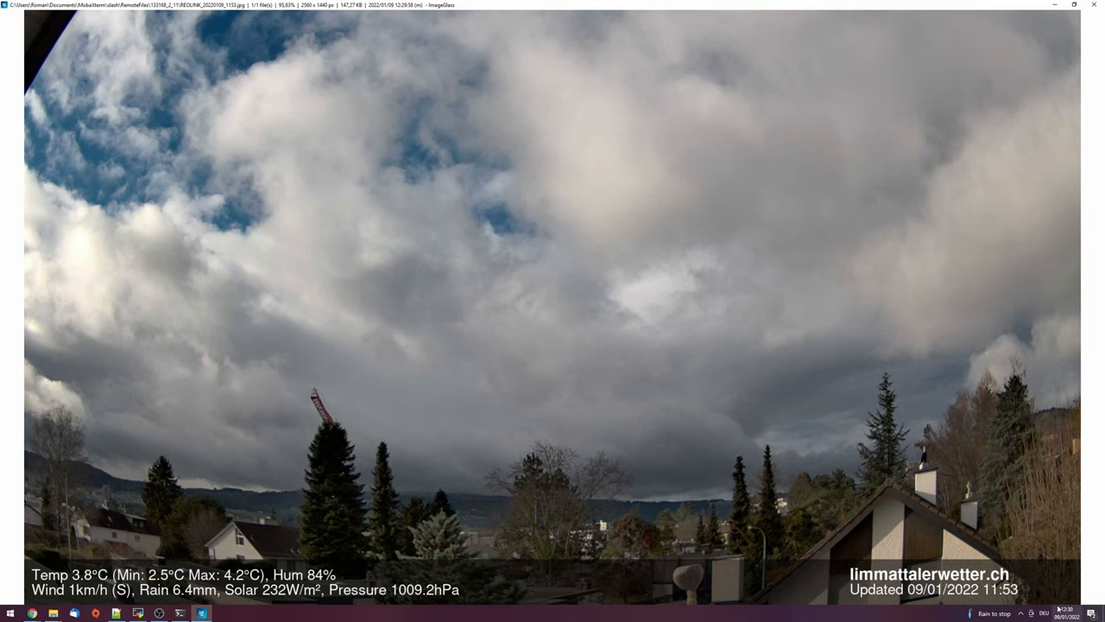
pyautogui.moveTo(992, 563)
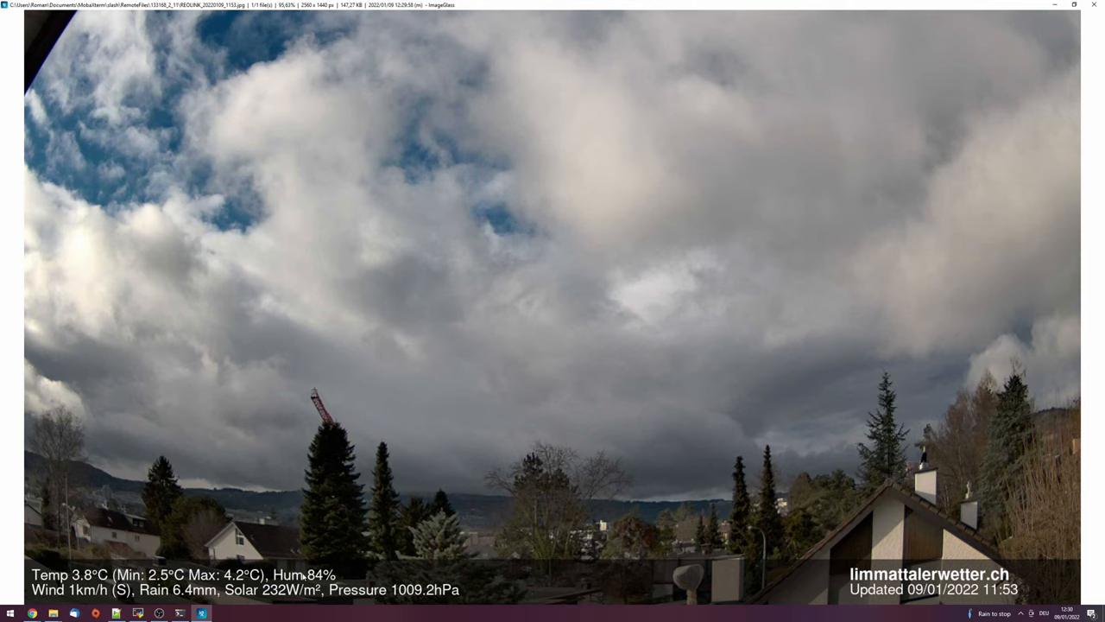
pyautogui.moveTo(511, 474)
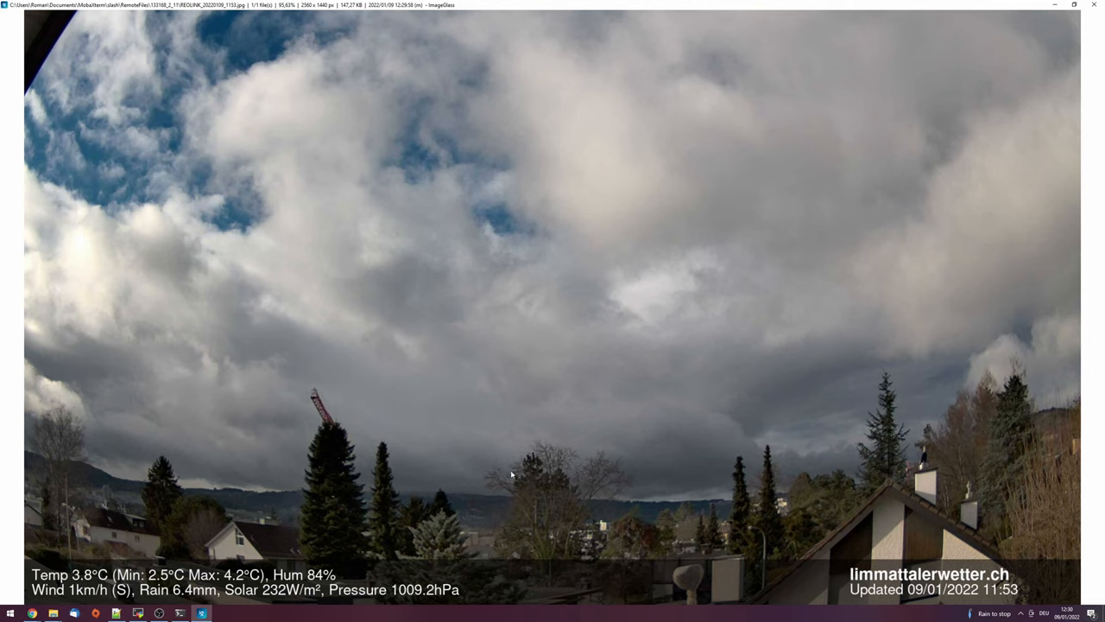
pyautogui.moveTo(373, 591)
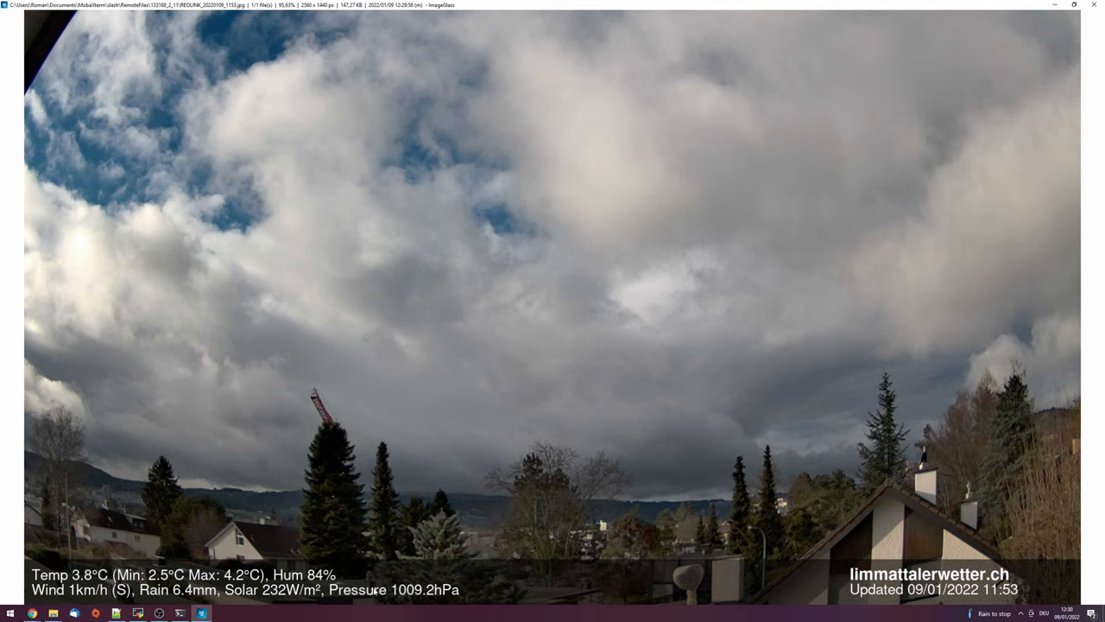
pyautogui.moveTo(1026, 596)
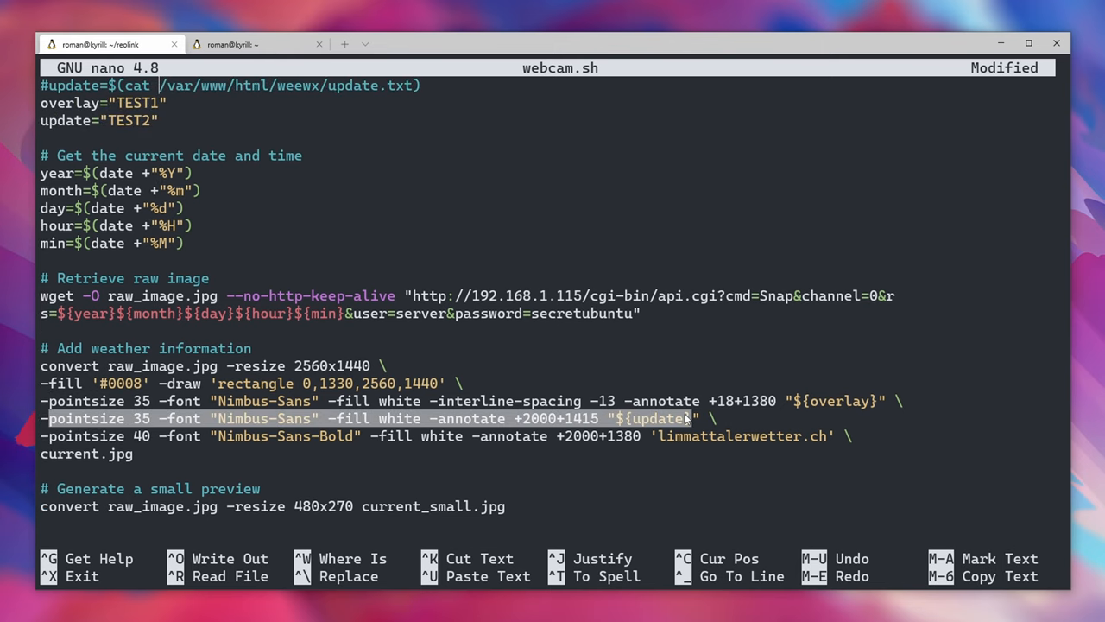
pyautogui.moveTo(85, 453)
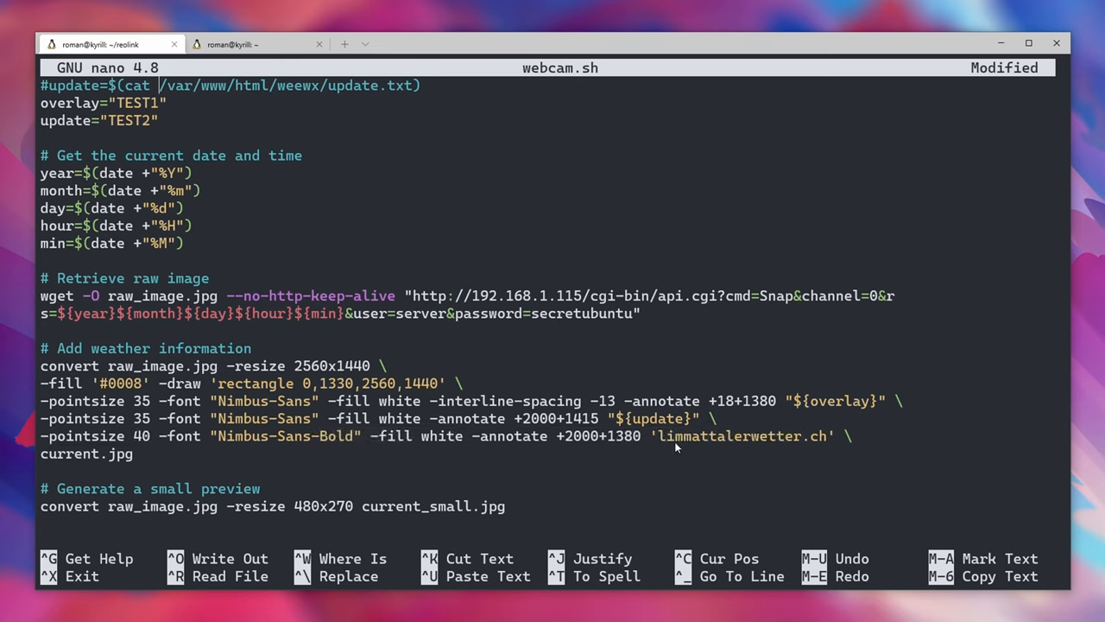
# Change the overlay value to "TEST1 \nTEST1" for a two-line test.
pyautogui.doubleClick(741, 435)
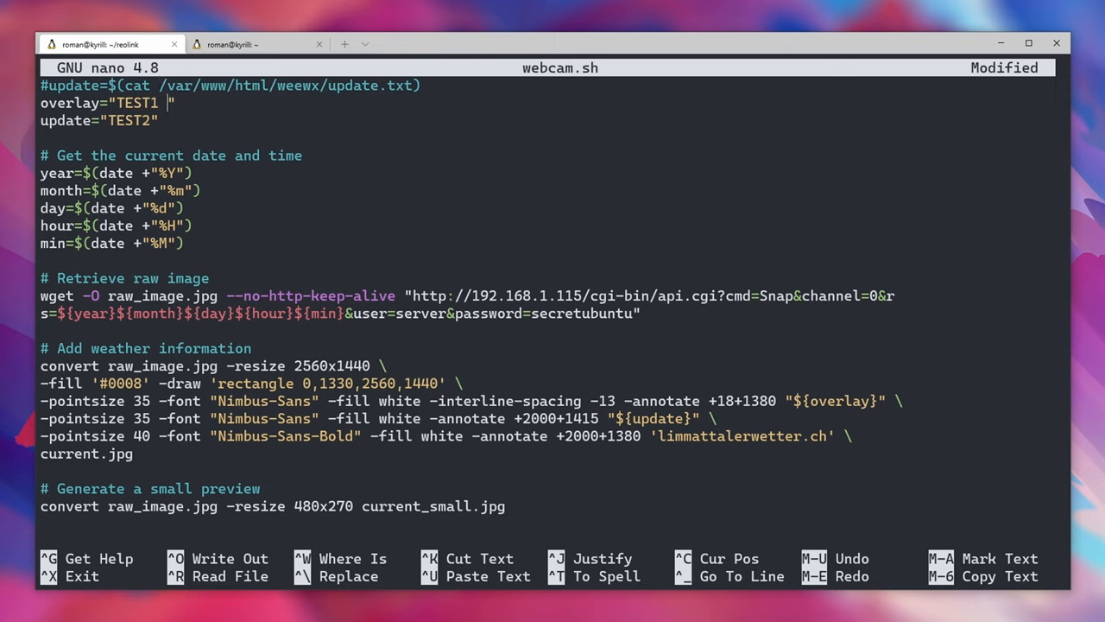
pyautogui.write('\\n TEST1')
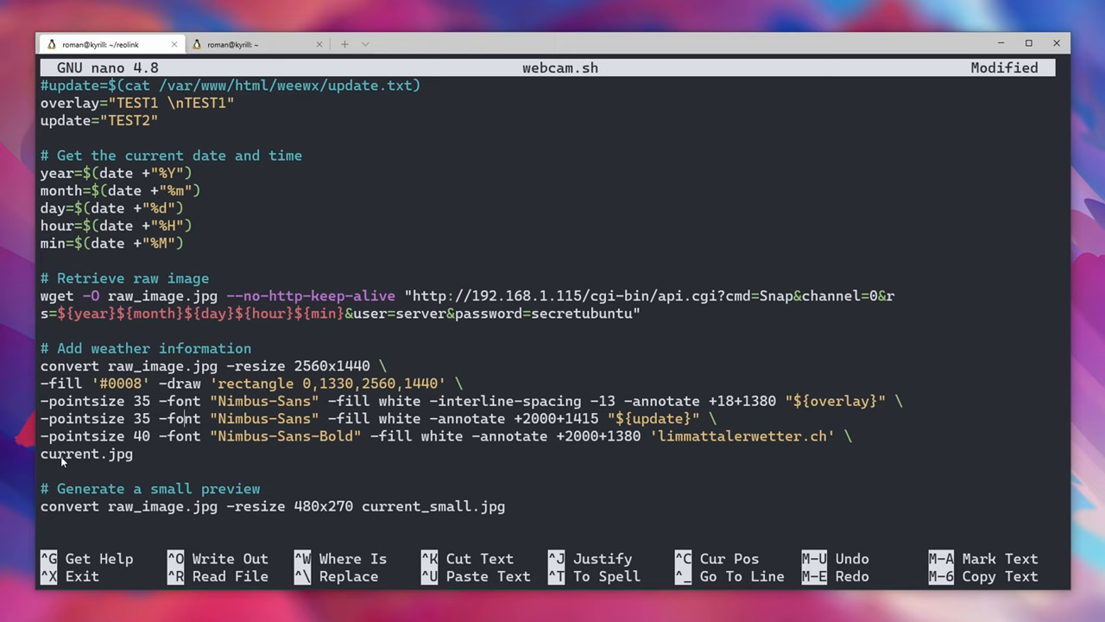
pyautogui.doubleClick(86, 454)
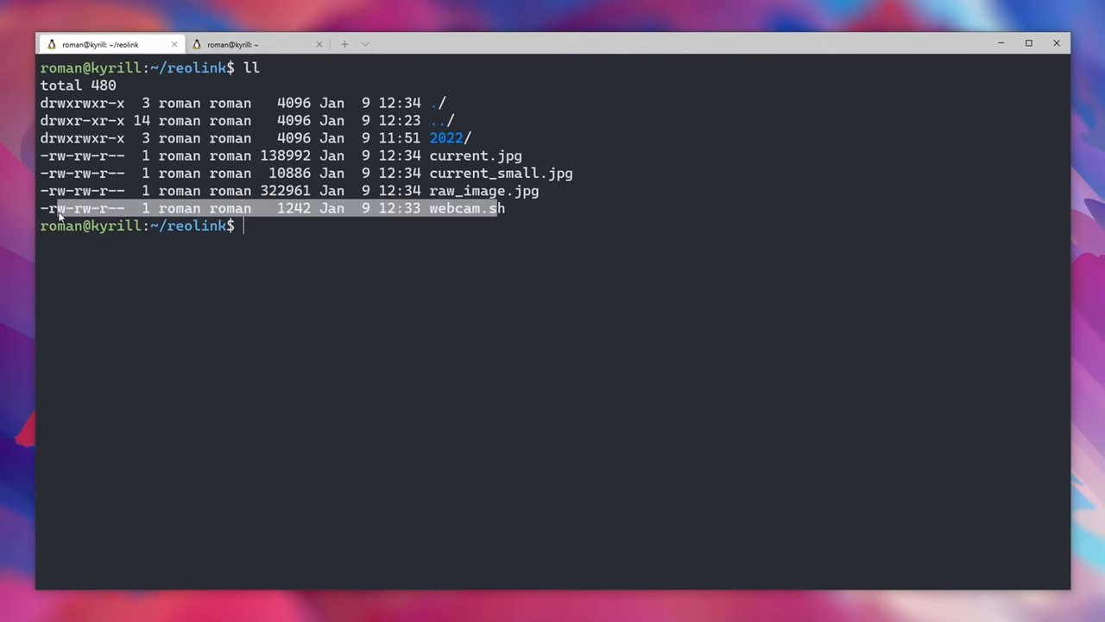
# Try bash webcam.sh and webcam.sh, then run it as ./webcam.sh.
pyautogui.write('./webcam.sh')
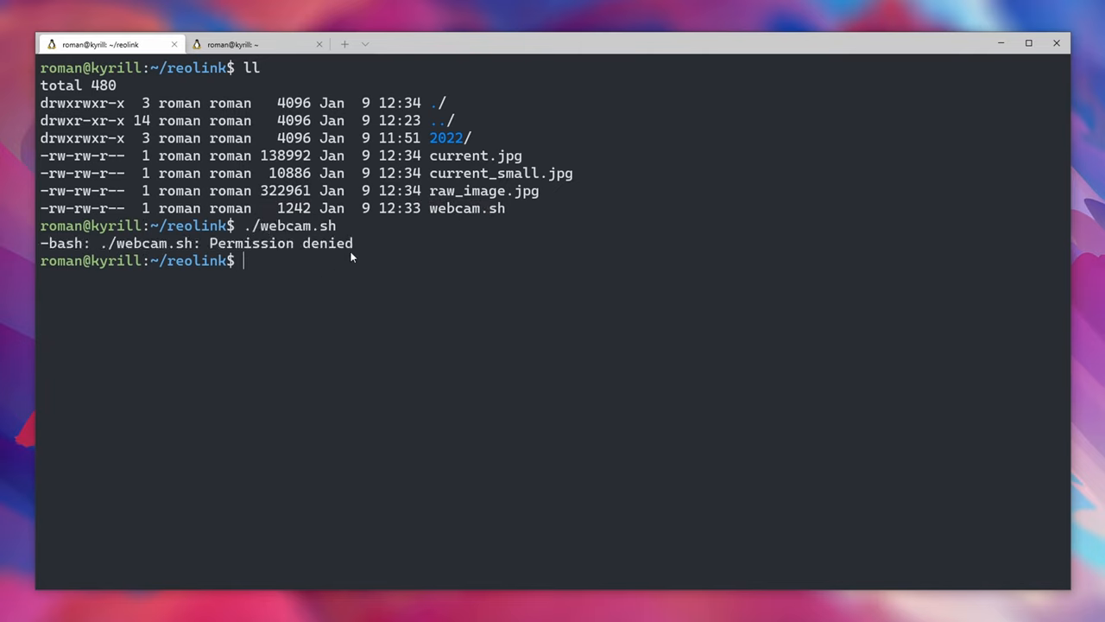
pyautogui.write('c')
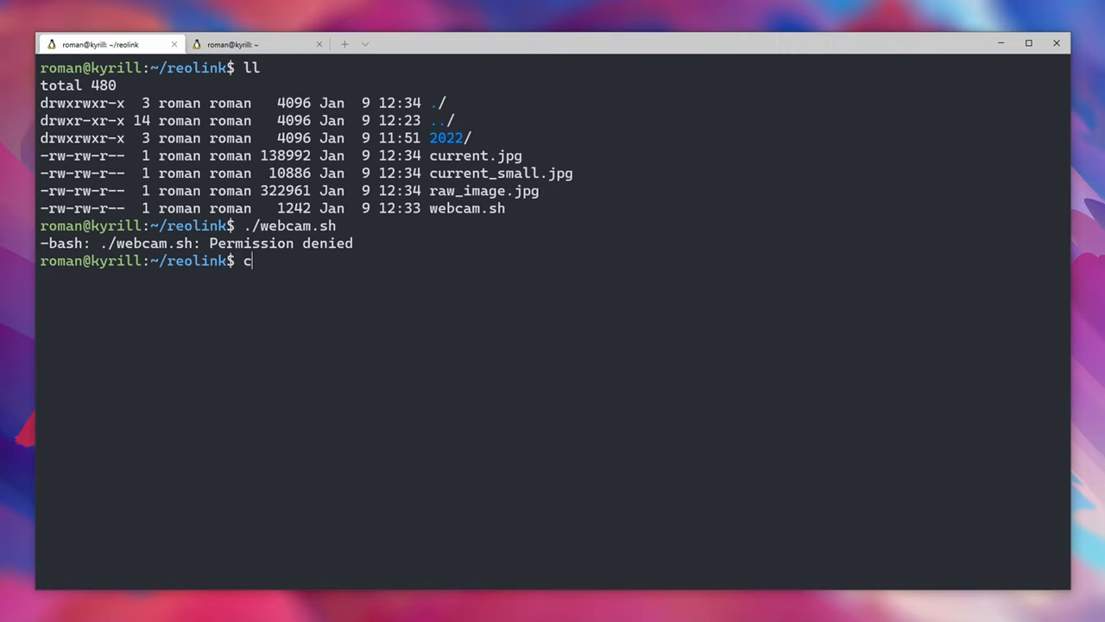
pyautogui.press('Backspace')
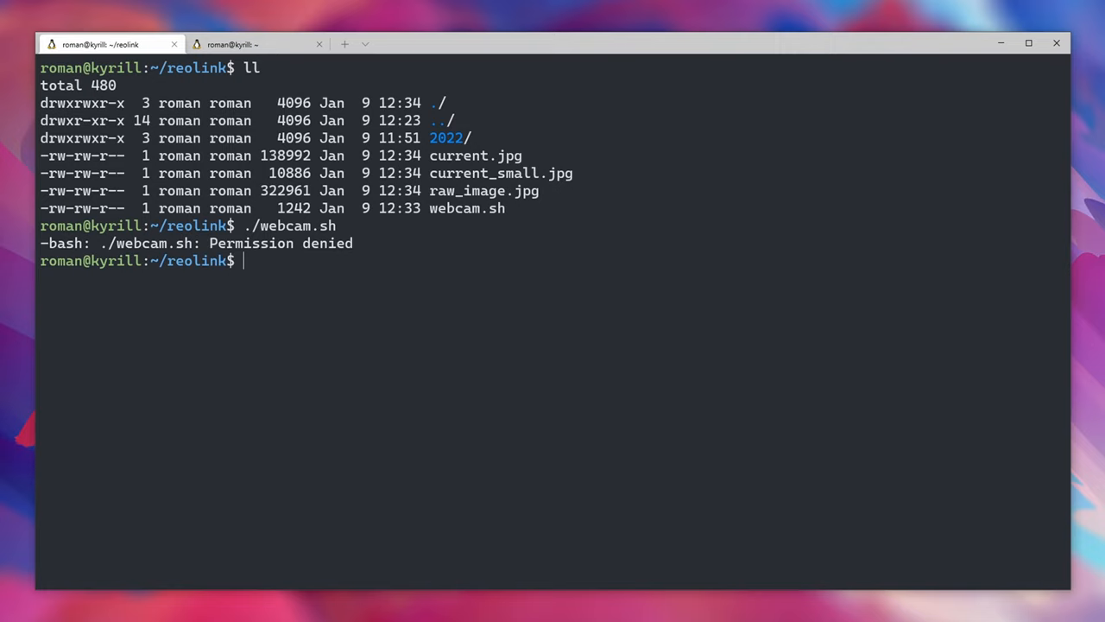
pyautogui.write('bash webcam.sh')
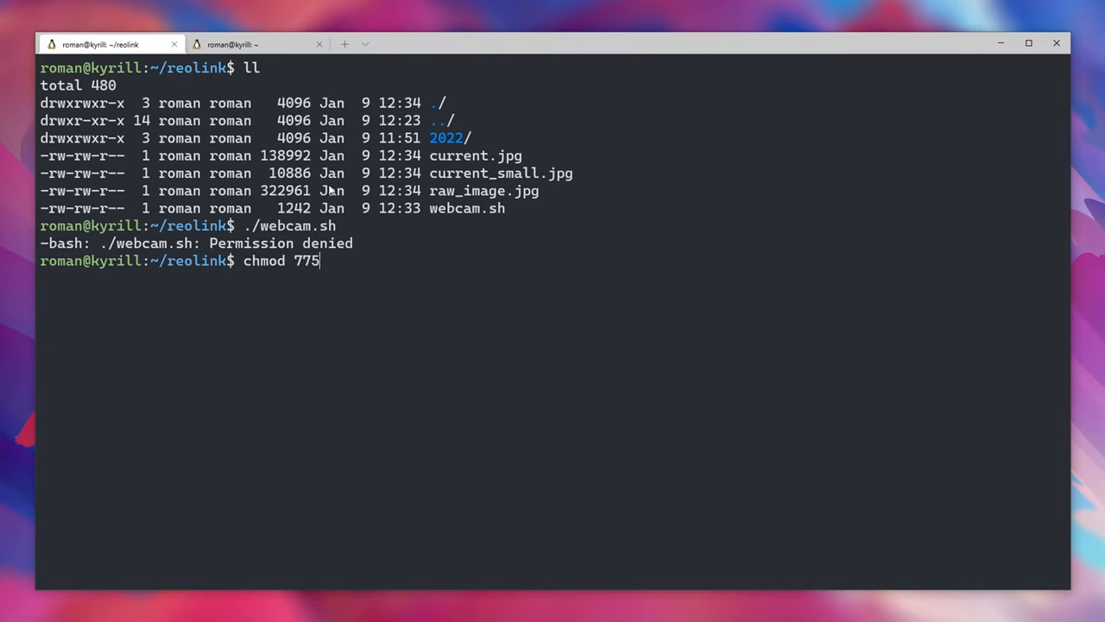
pyautogui.write('webcam.sh')
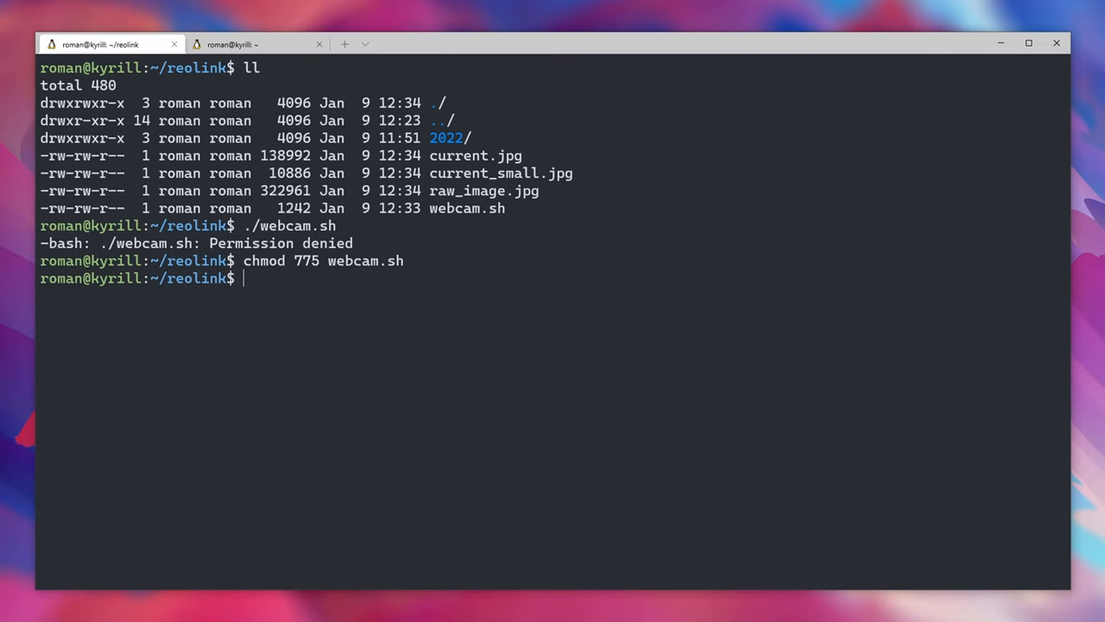
pyautogui.write('./webcam.sh')
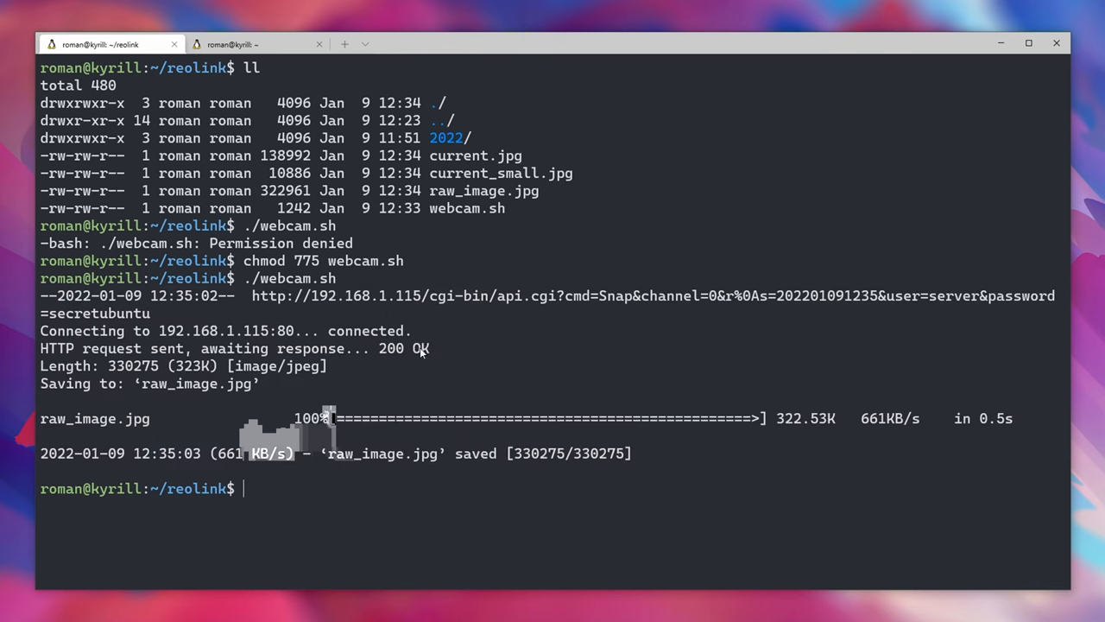
# Select the generated image name in the script output.
pyautogui.doubleClick(380, 453)
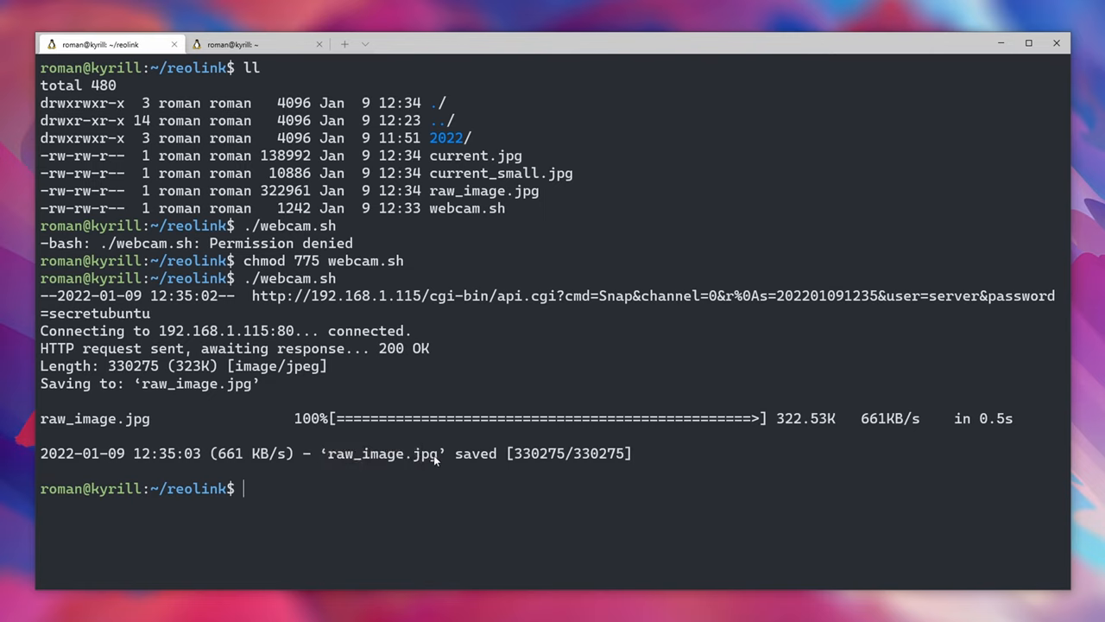
pyautogui.doubleClick(384, 453)
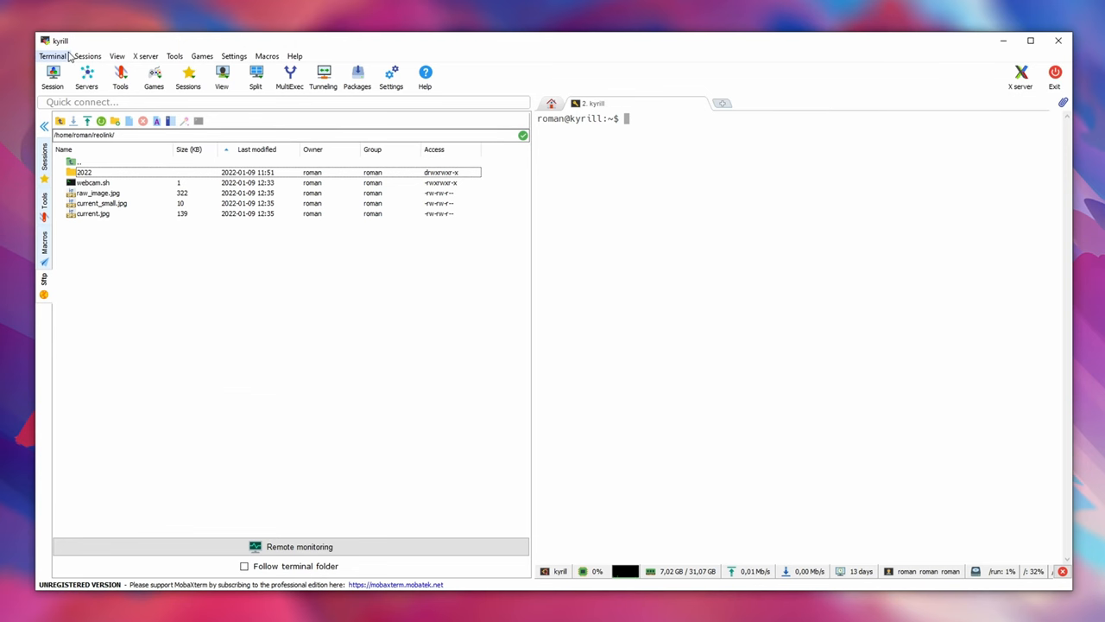
pyautogui.moveTo(93, 214)
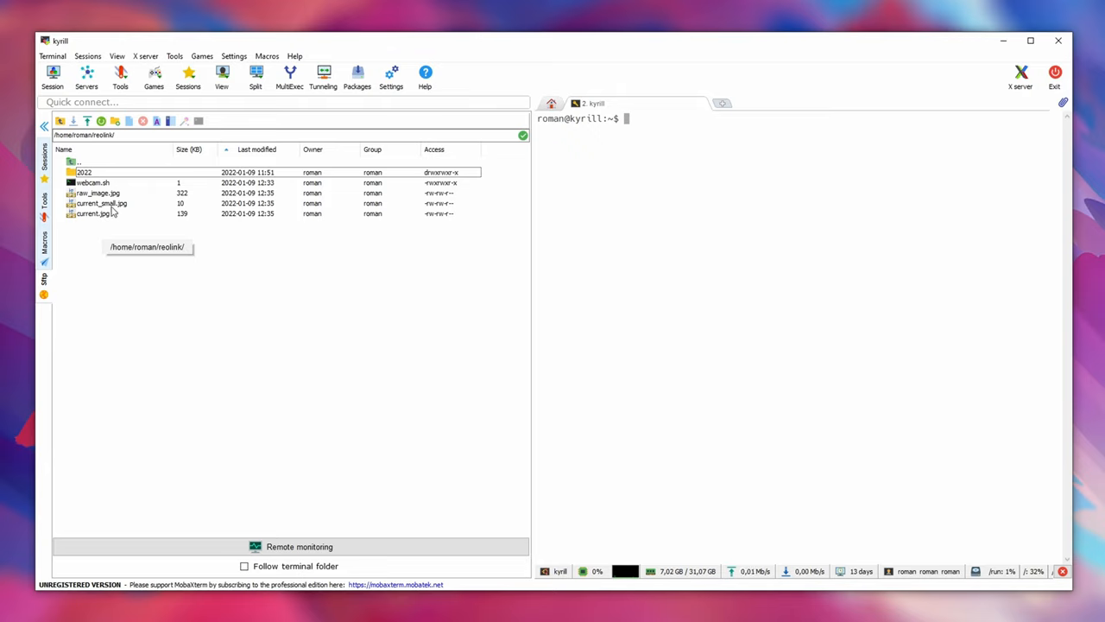
# Open current.jpg from the reolink folder via the SFTP sidebar's Open action.
pyautogui.click(100, 203)
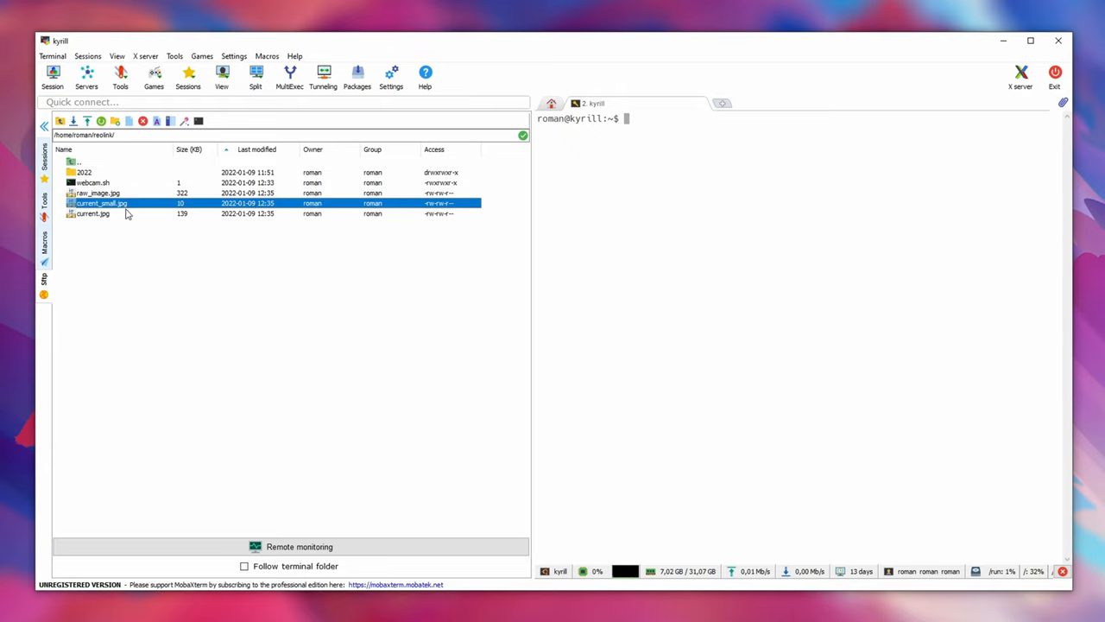
pyautogui.rightClick(90, 215)
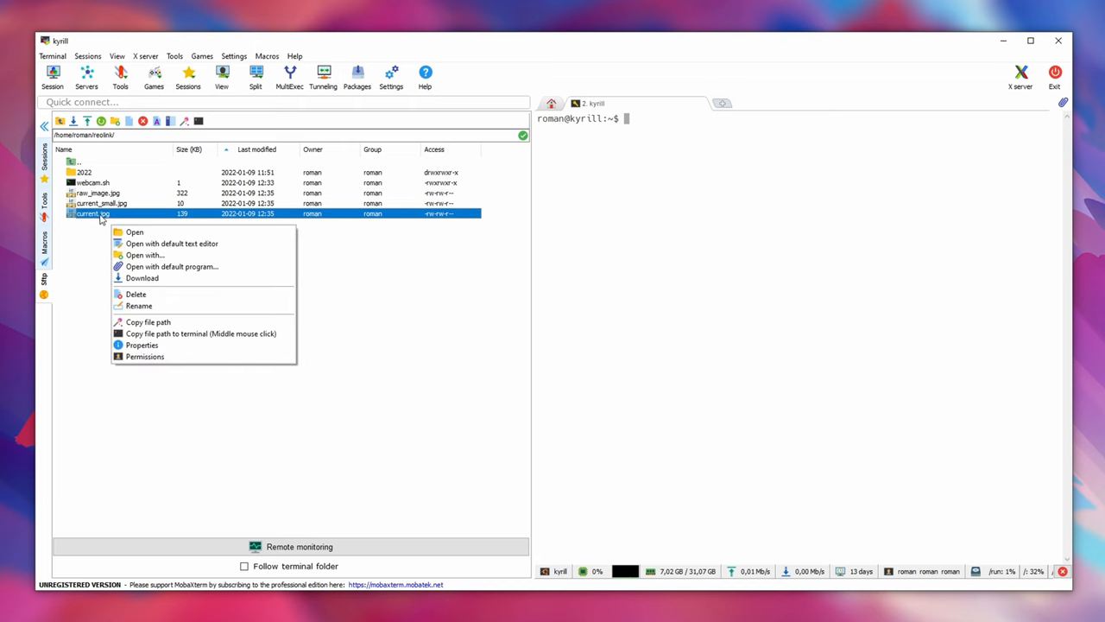
pyautogui.click(135, 231)
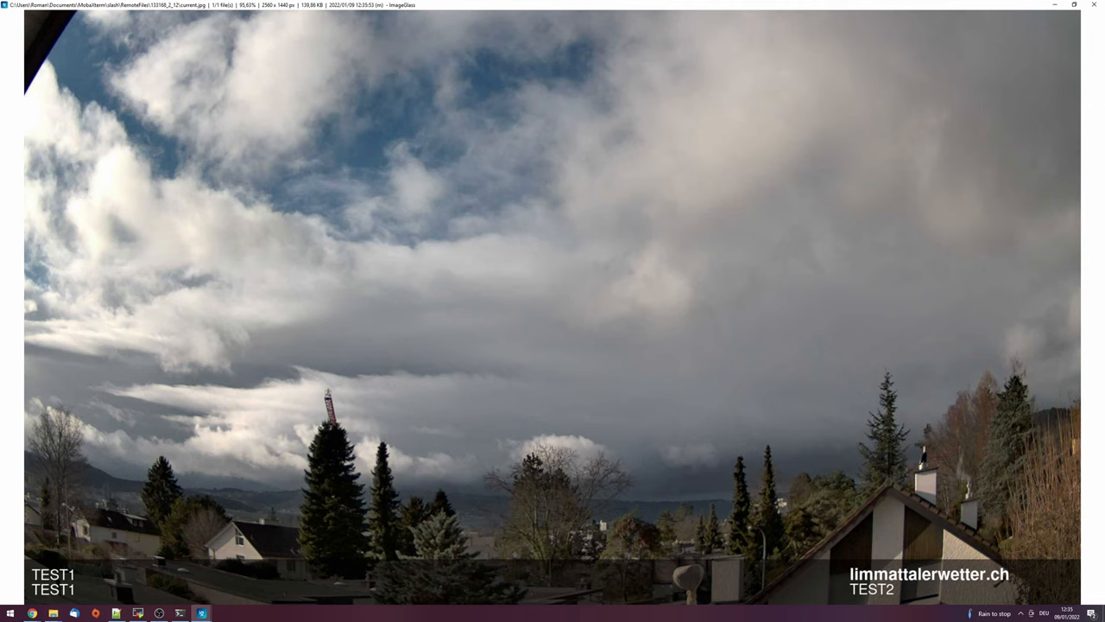
pyautogui.moveTo(106, 590)
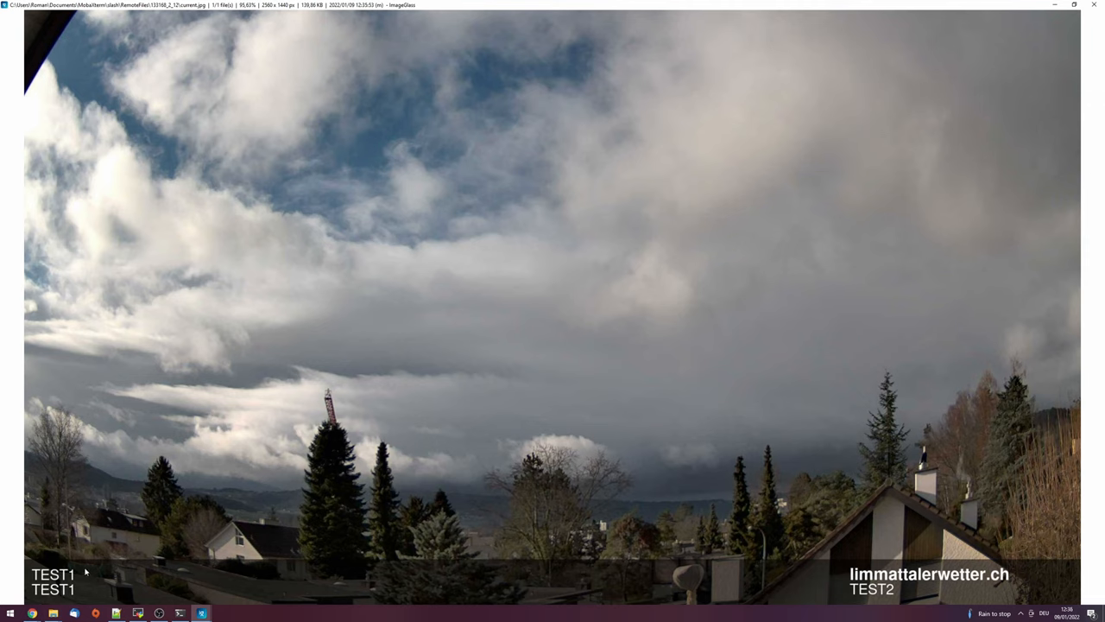
pyautogui.moveTo(902, 601)
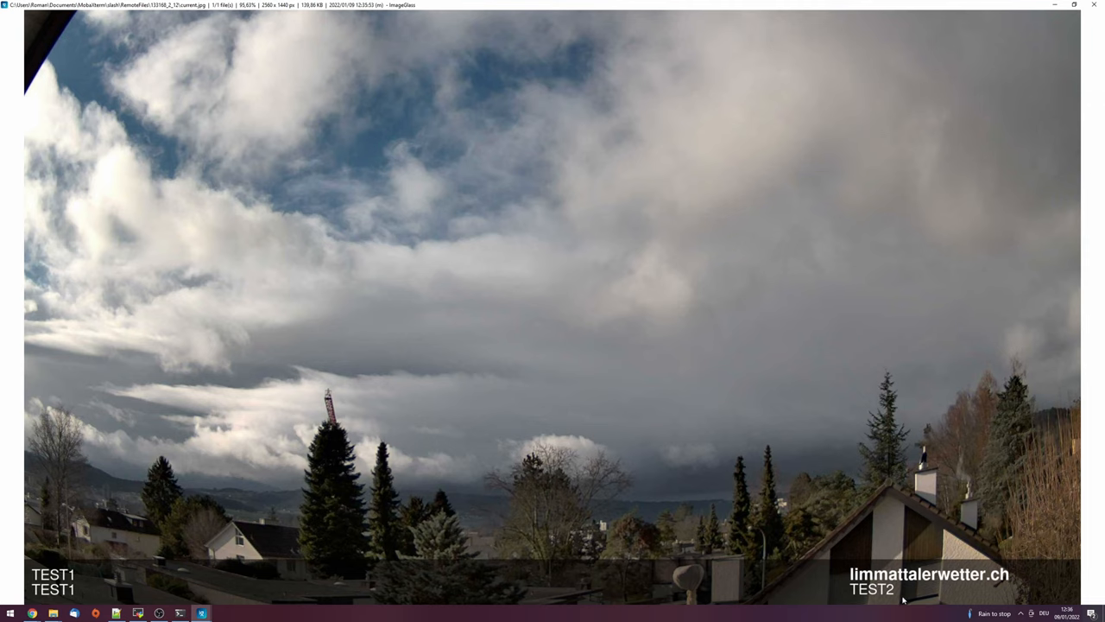
pyautogui.moveTo(940, 580)
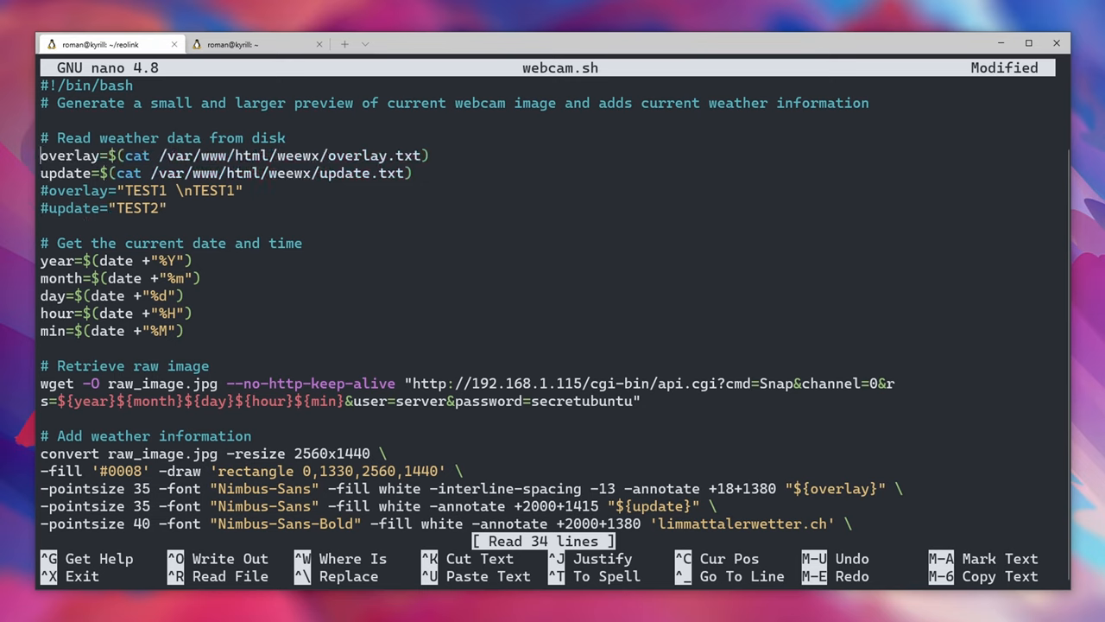
# Review webcam.sh's weather reads and scroll to the raw image retrieval.
pyautogui.doubleClick(345, 155)
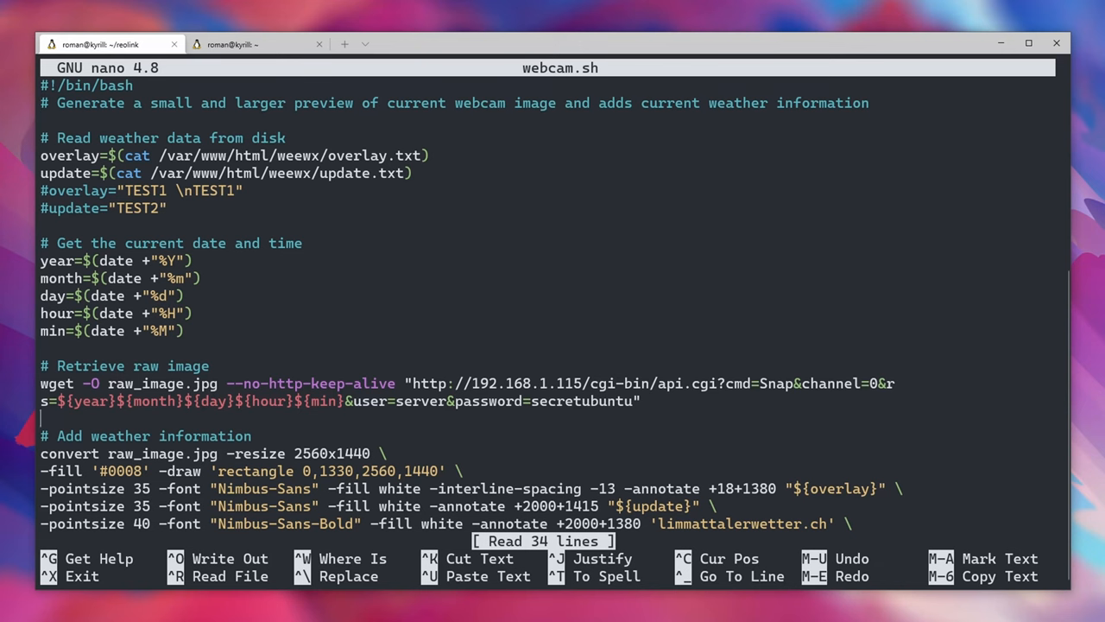
pyautogui.scroll(-3)
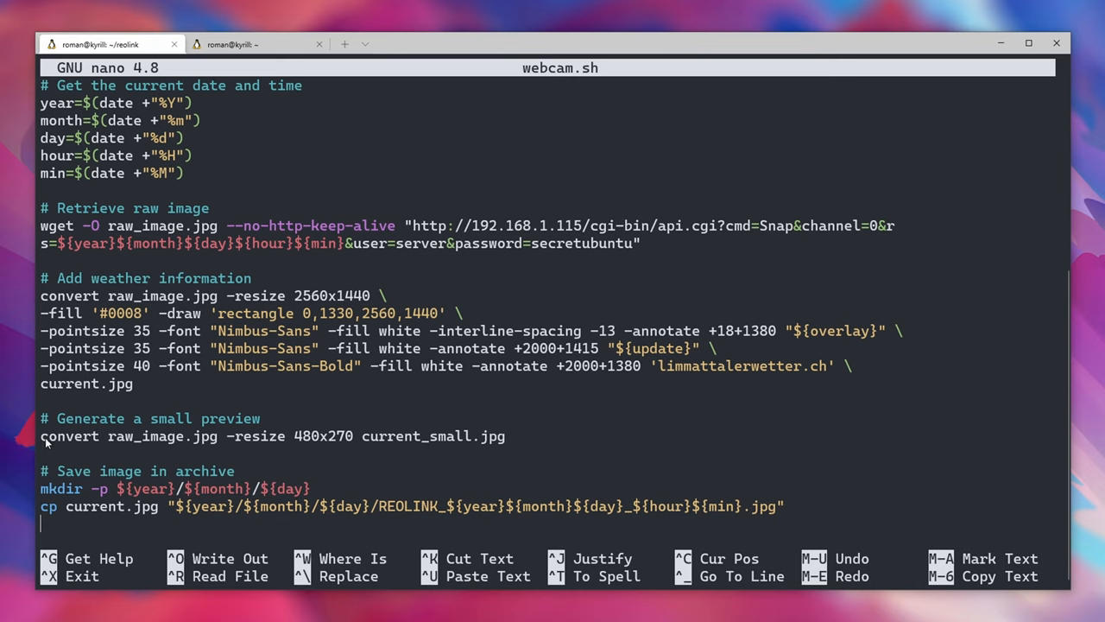
pyautogui.doubleClick(69, 436)
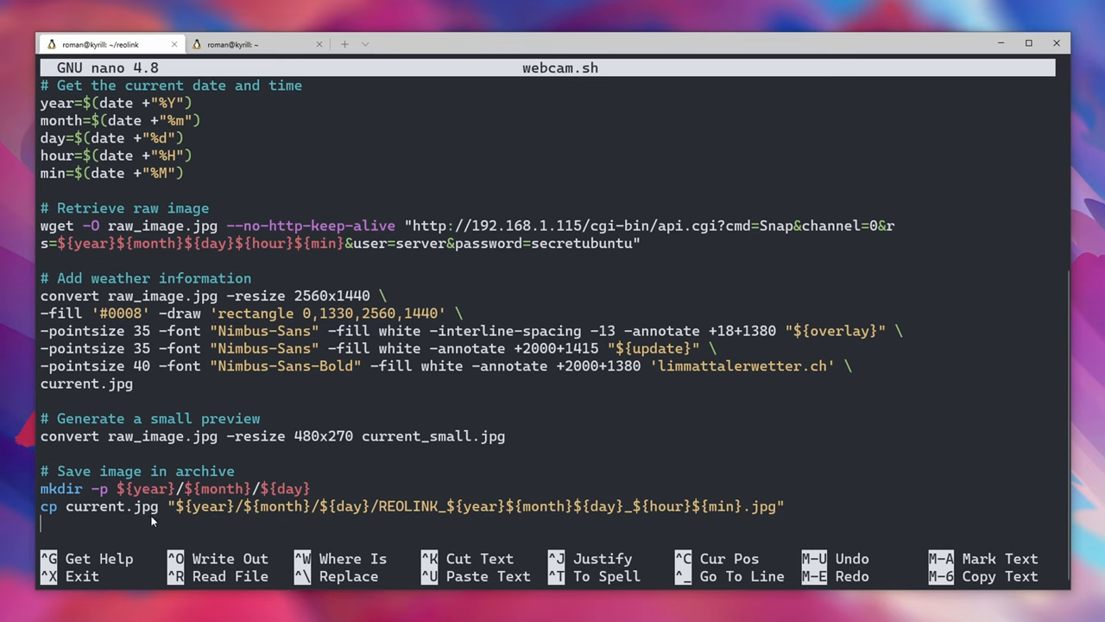
pyautogui.moveTo(41, 489); pyautogui.dragTo(309, 489)
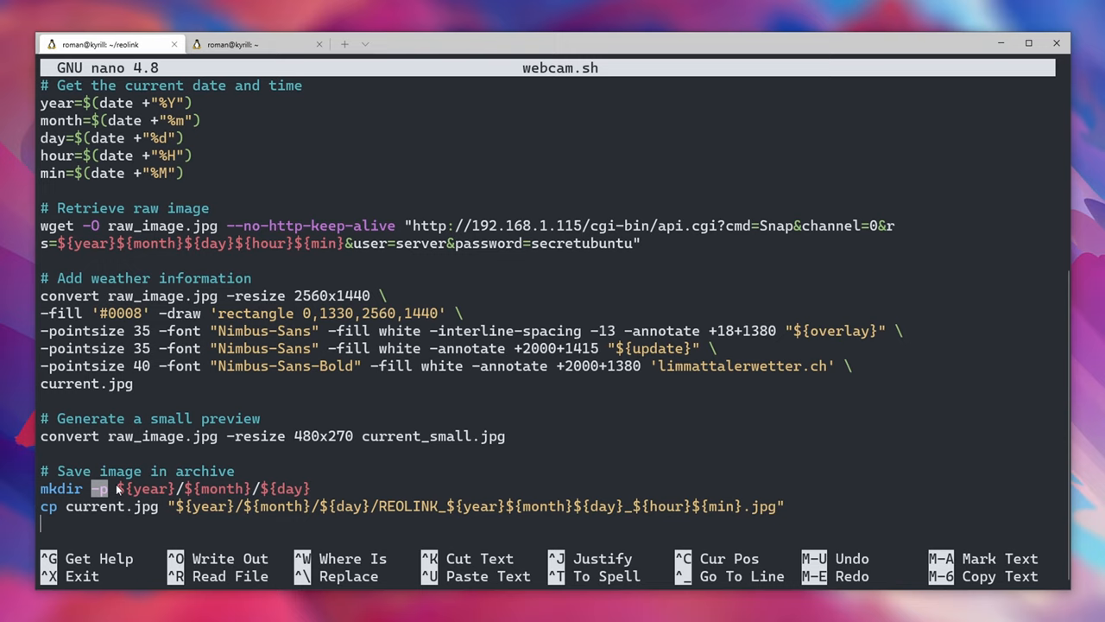
pyautogui.moveTo(117, 477)
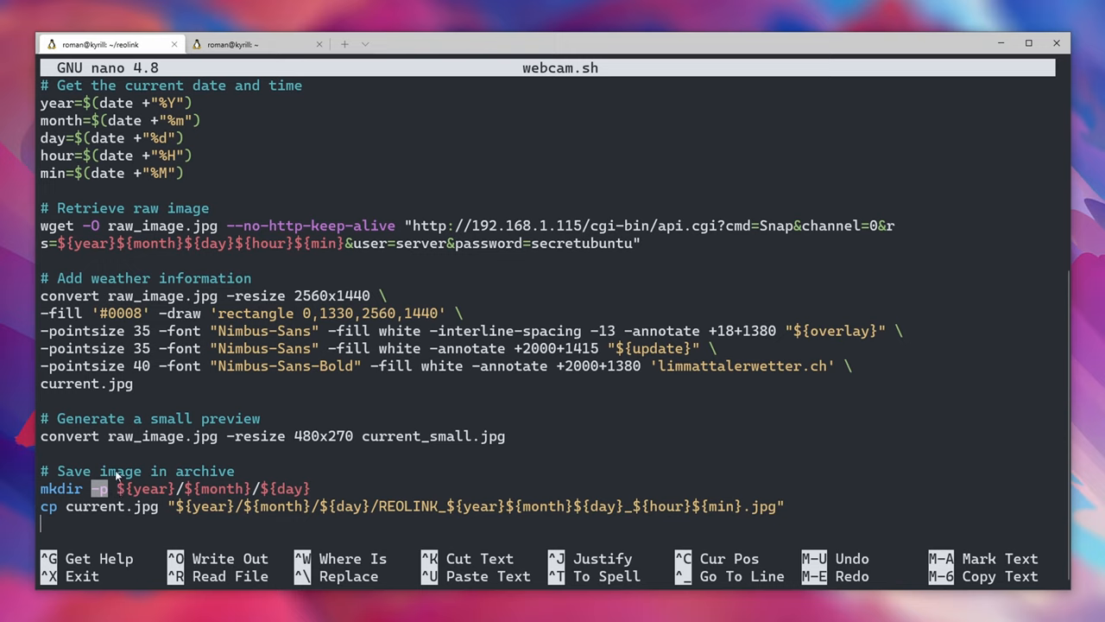
pyautogui.moveTo(250, 490)
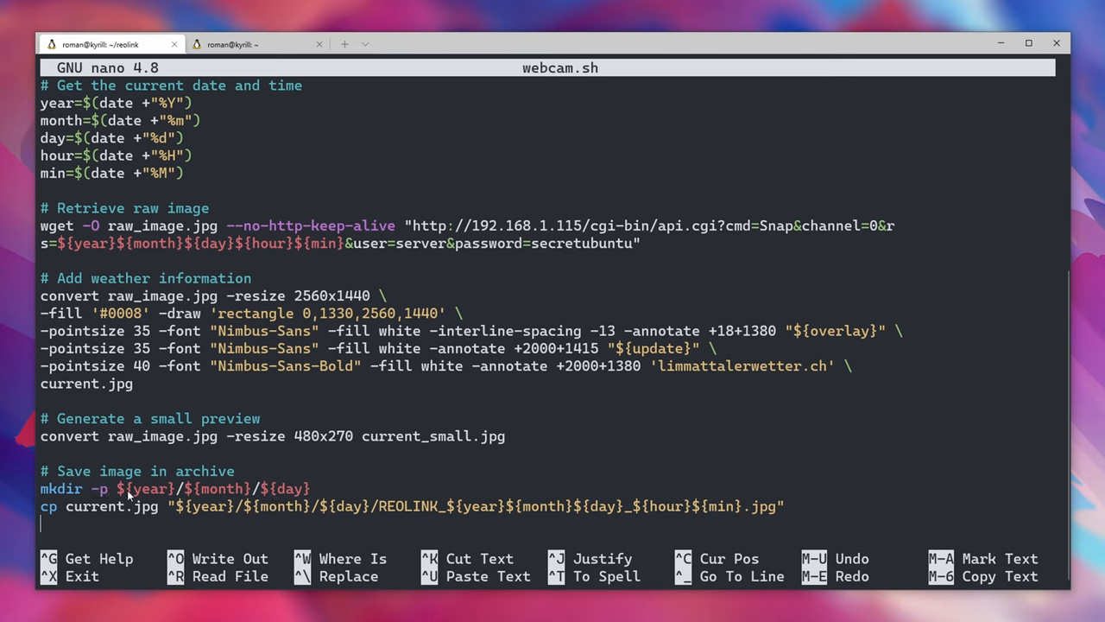
pyautogui.moveTo(275, 492)
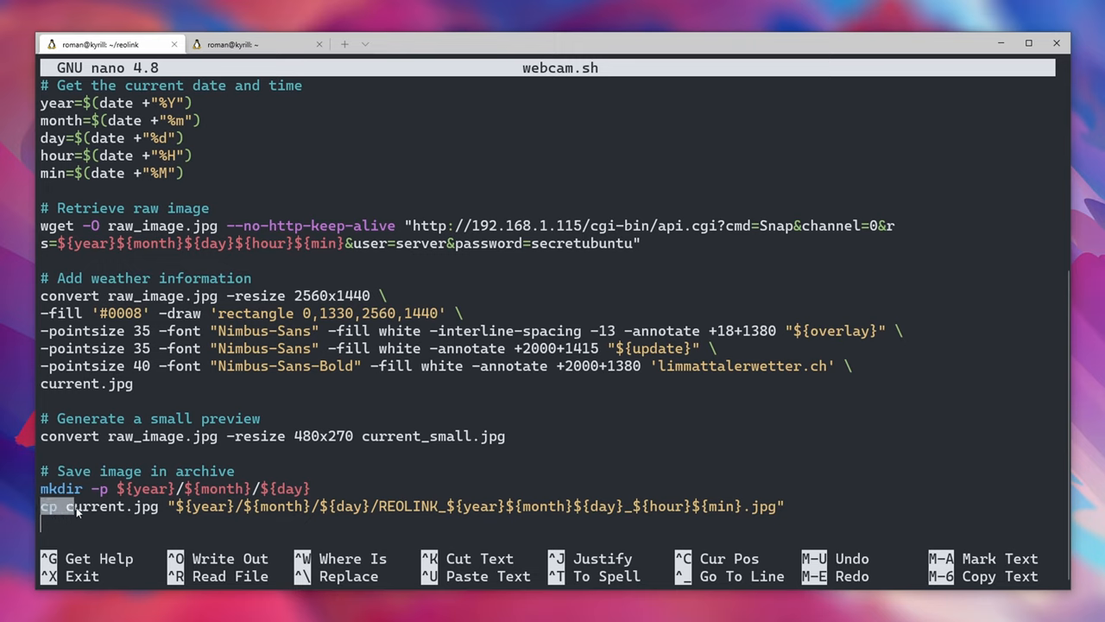
pyautogui.doubleClick(113, 506)
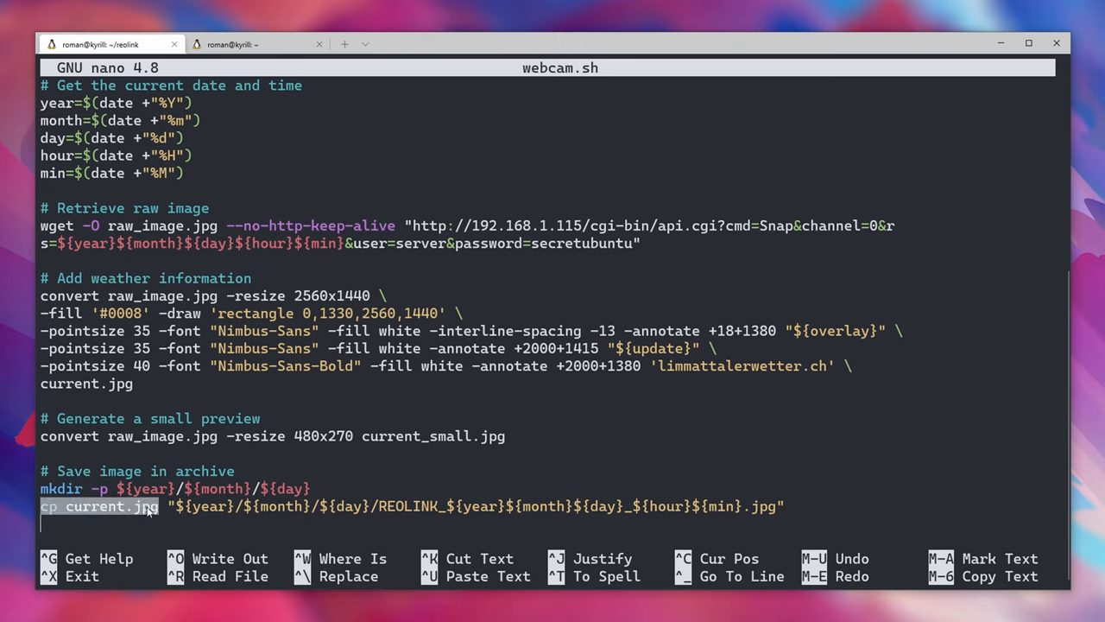
pyautogui.moveTo(147, 366)
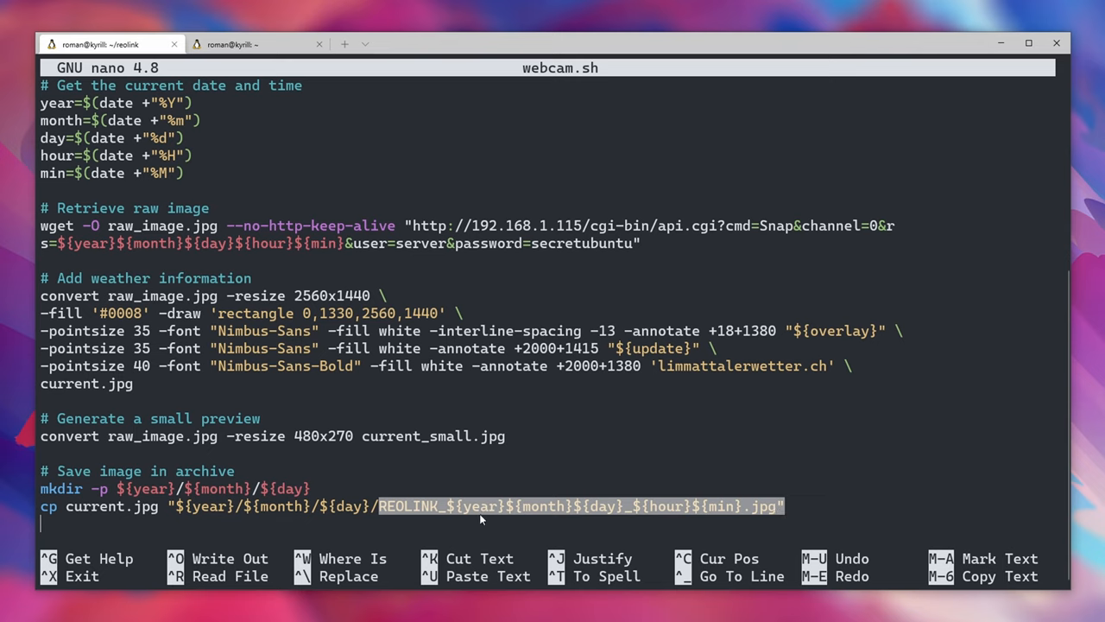
pyautogui.moveTo(632, 522)
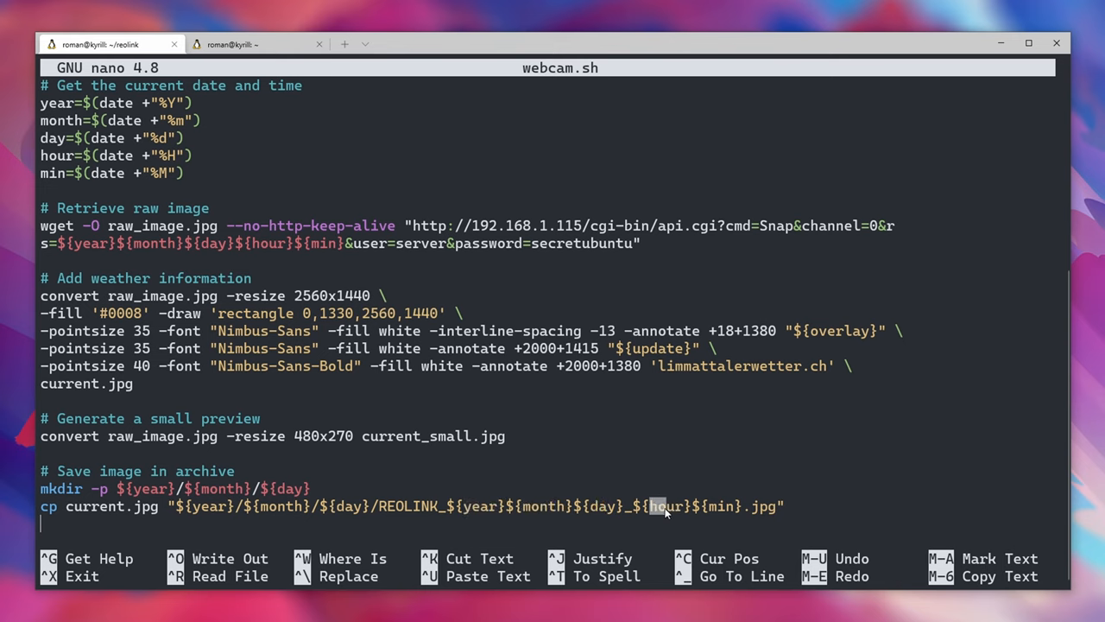
pyautogui.moveTo(773, 517)
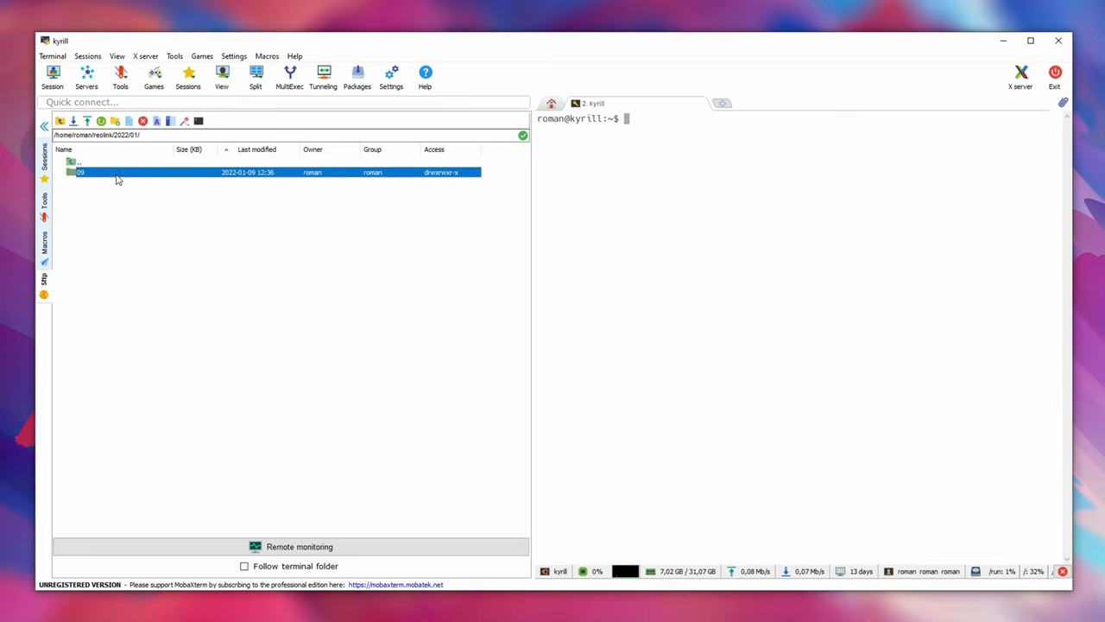
# Enter folder 09 and open REOLINK_20220109_1236.jpg.
pyautogui.doubleClick(80, 173)
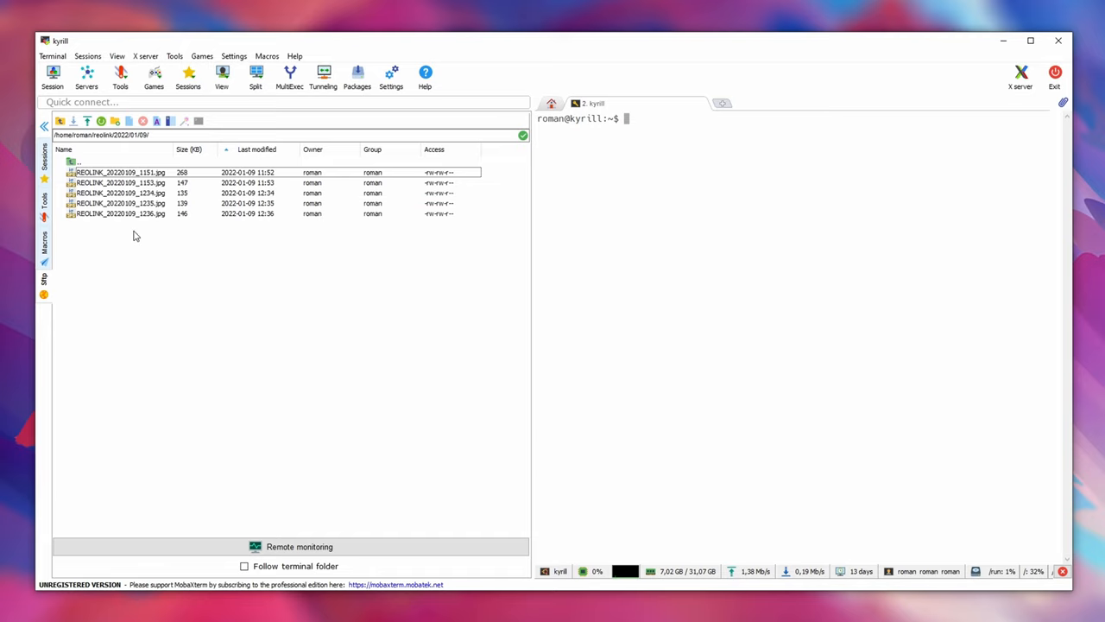
pyautogui.moveTo(275, 217)
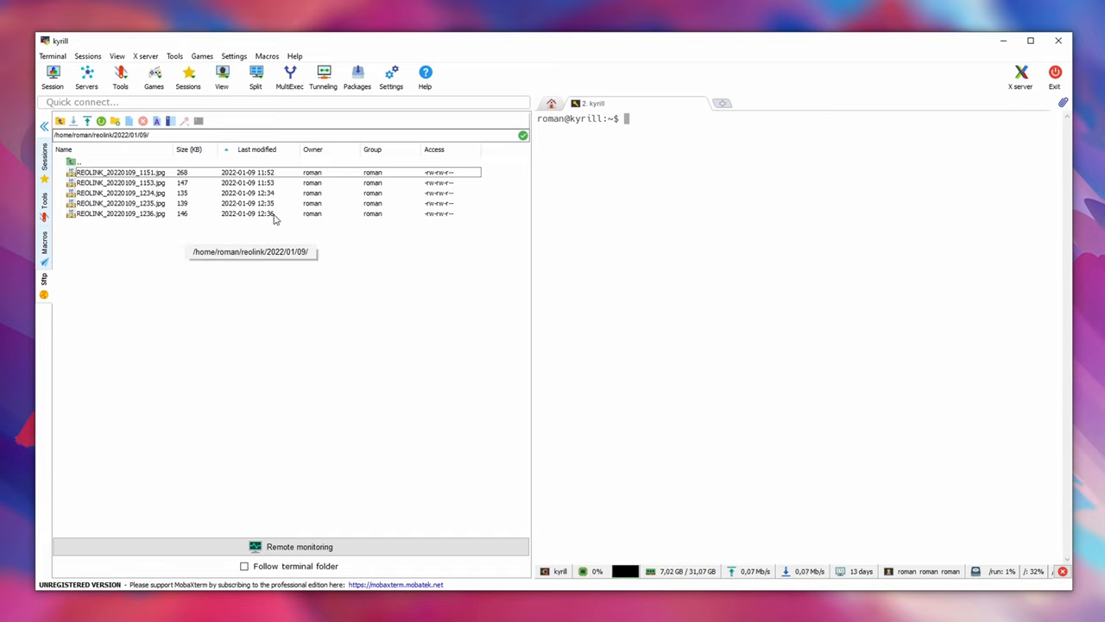
pyautogui.moveTo(275, 221)
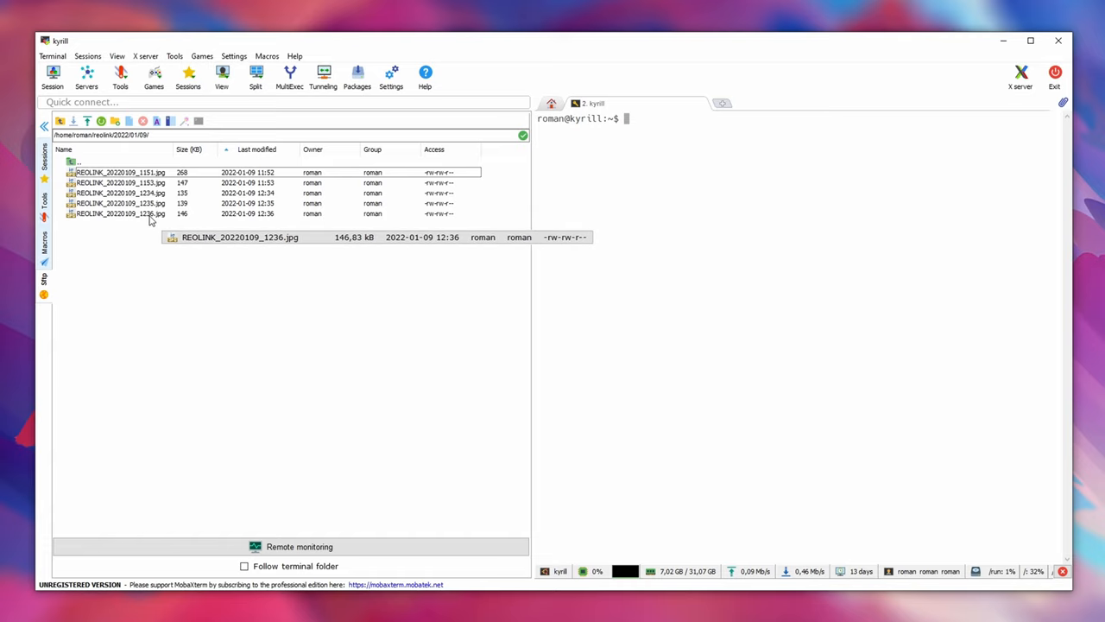
pyautogui.click(121, 214)
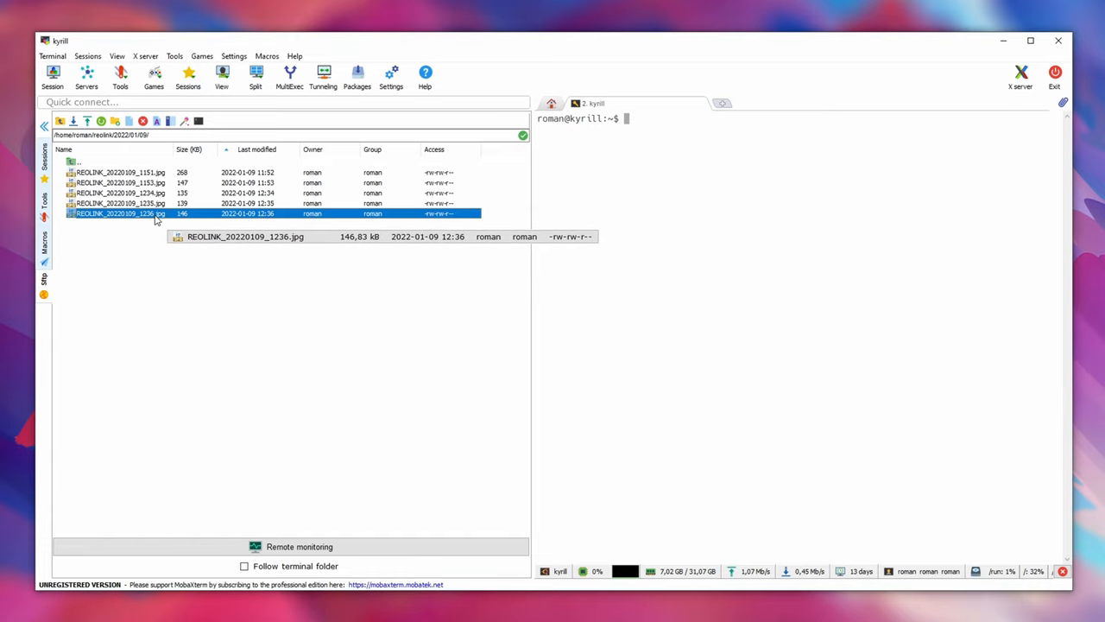
pyautogui.doubleClick(121, 214)
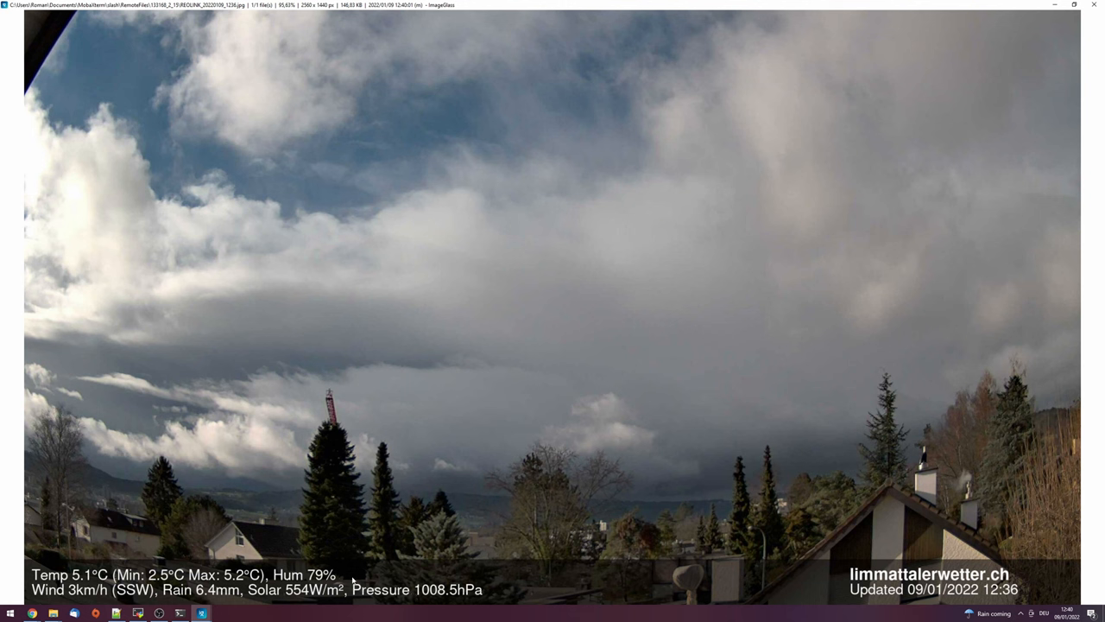
pyautogui.moveTo(1012, 596)
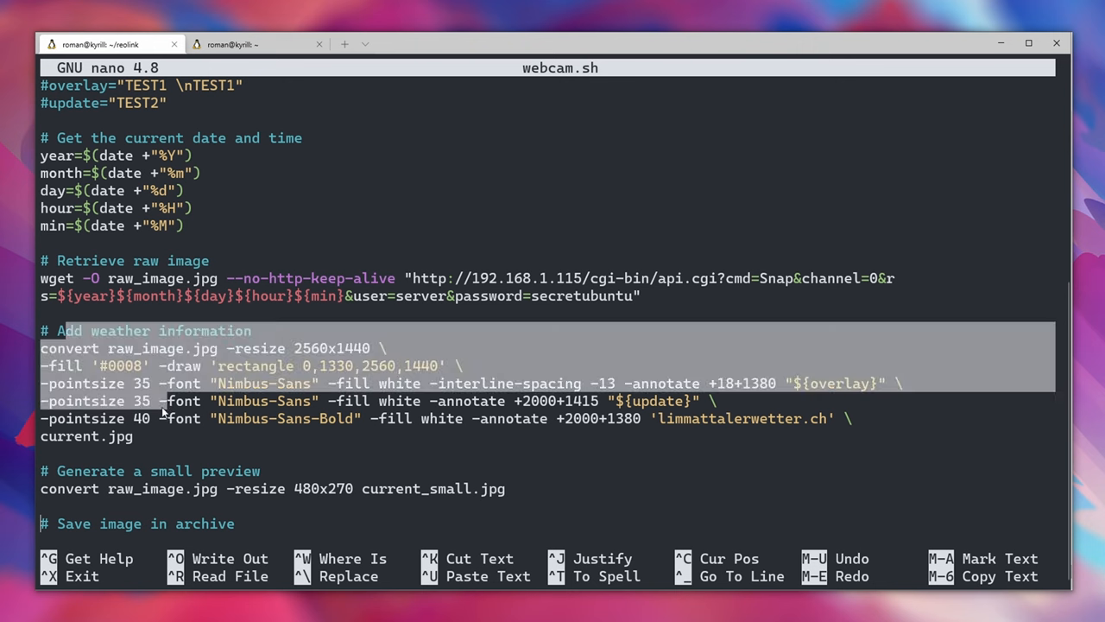
# Scroll to the # Add weather information convert block in webcam.sh.
pyautogui.scroll(-3)
pyautogui.write('ll')
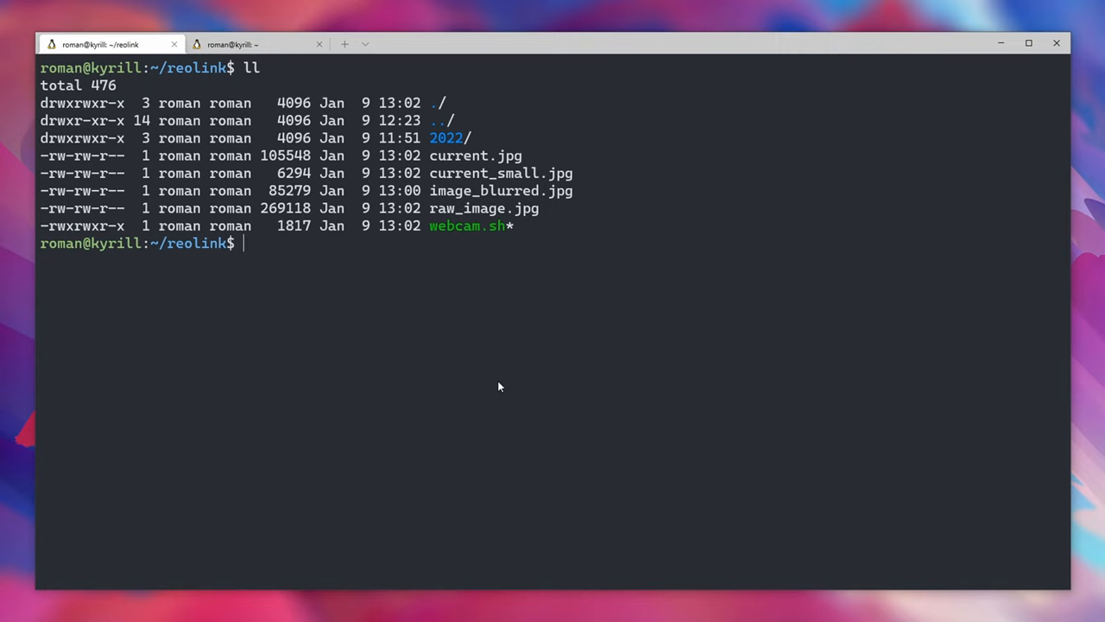
pyautogui.moveTo(496, 385)
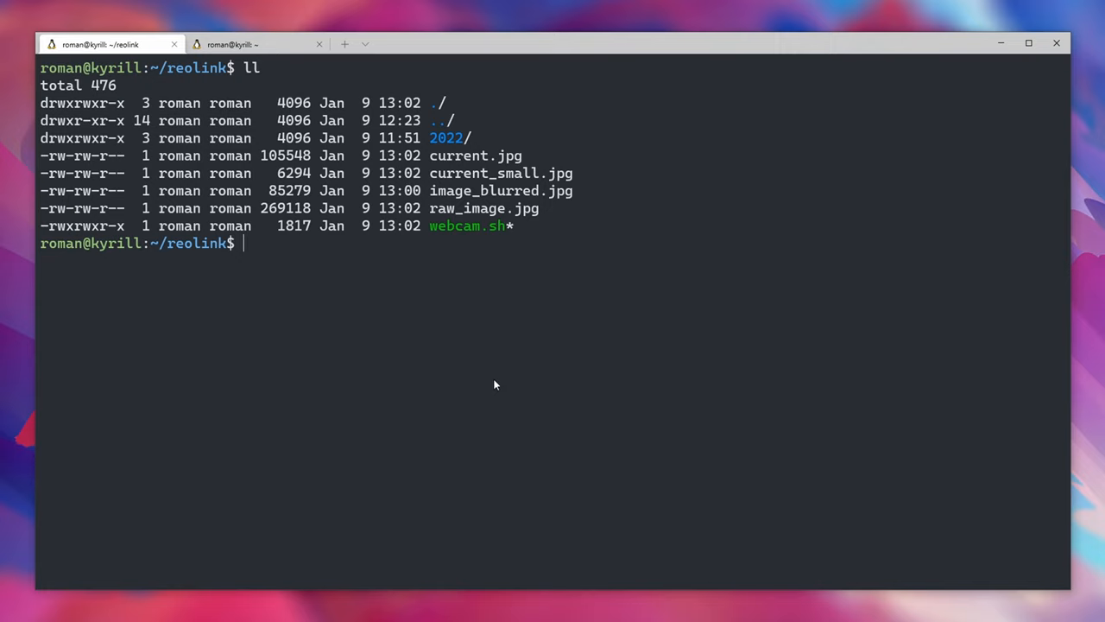
# List ~/reolink with ll and start the crontab -e command.
pyautogui.doubleClick(466, 225)
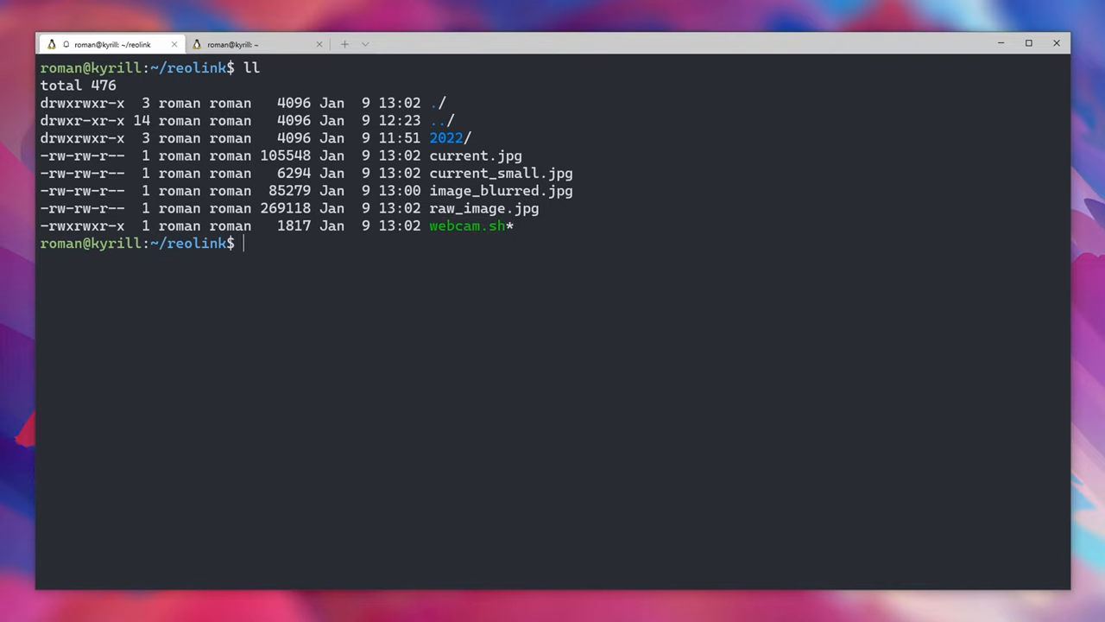
pyautogui.write('crontab')
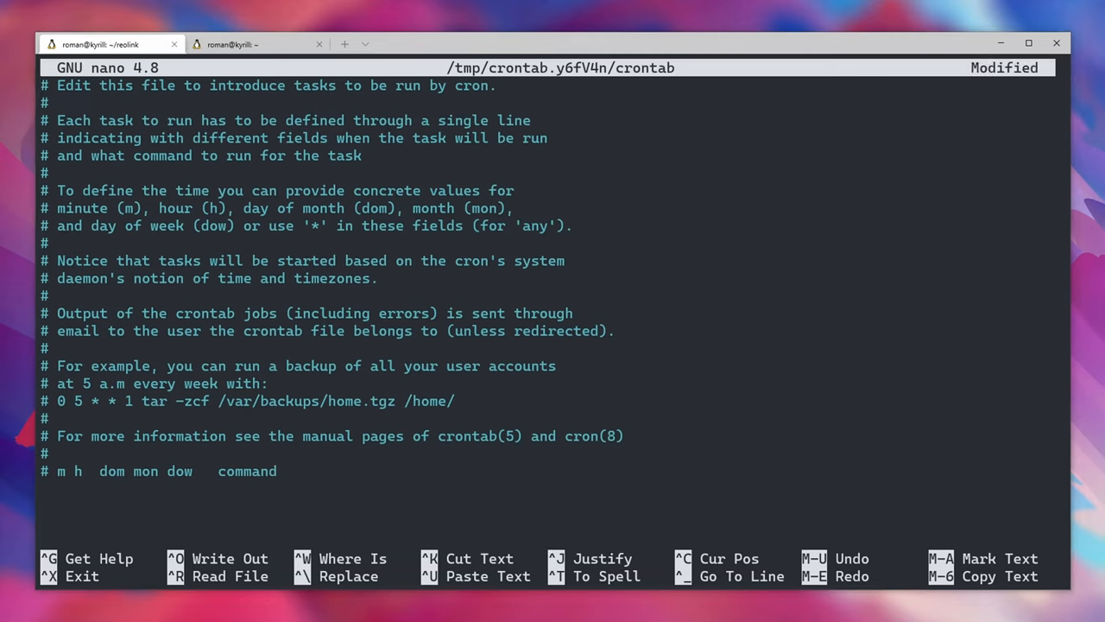
# Write the crontab line */5 * * * * /home/roman/reolink/webcam.sh at the end of the file.
pyautogui.write('*/5 * * * * /')
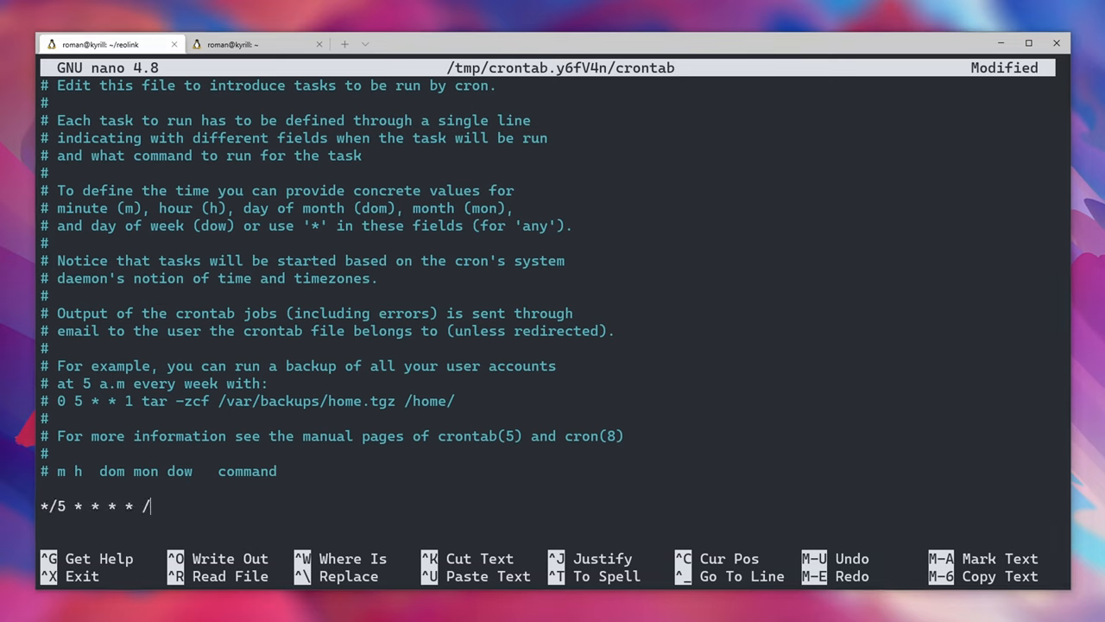
pyautogui.write('home/')
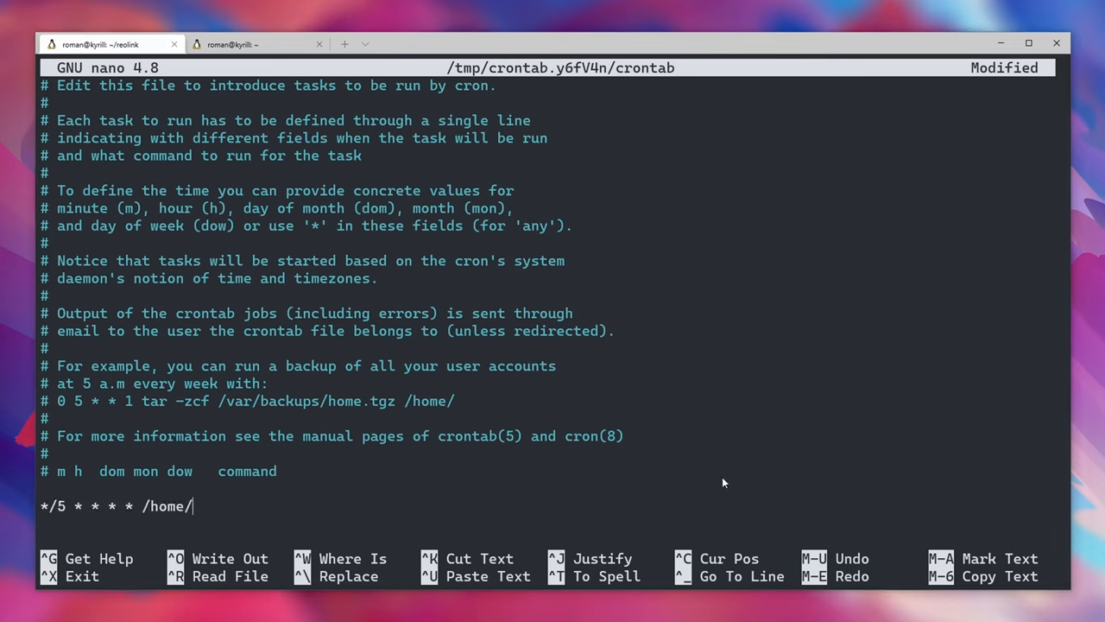
pyautogui.write('roman/reolink/')
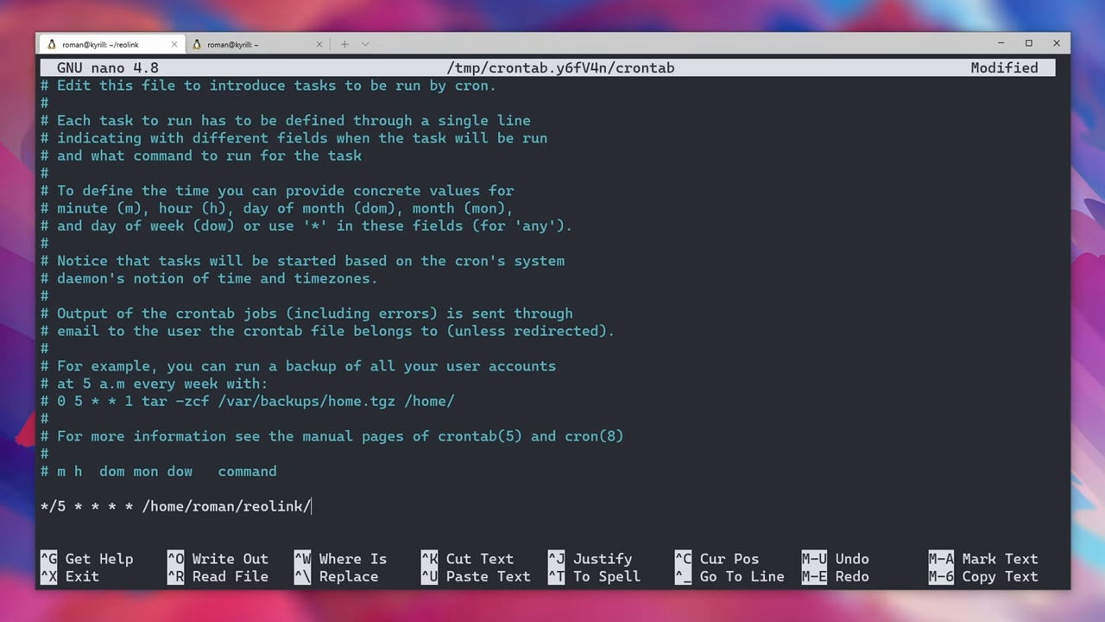
pyautogui.moveTo(164, 509)
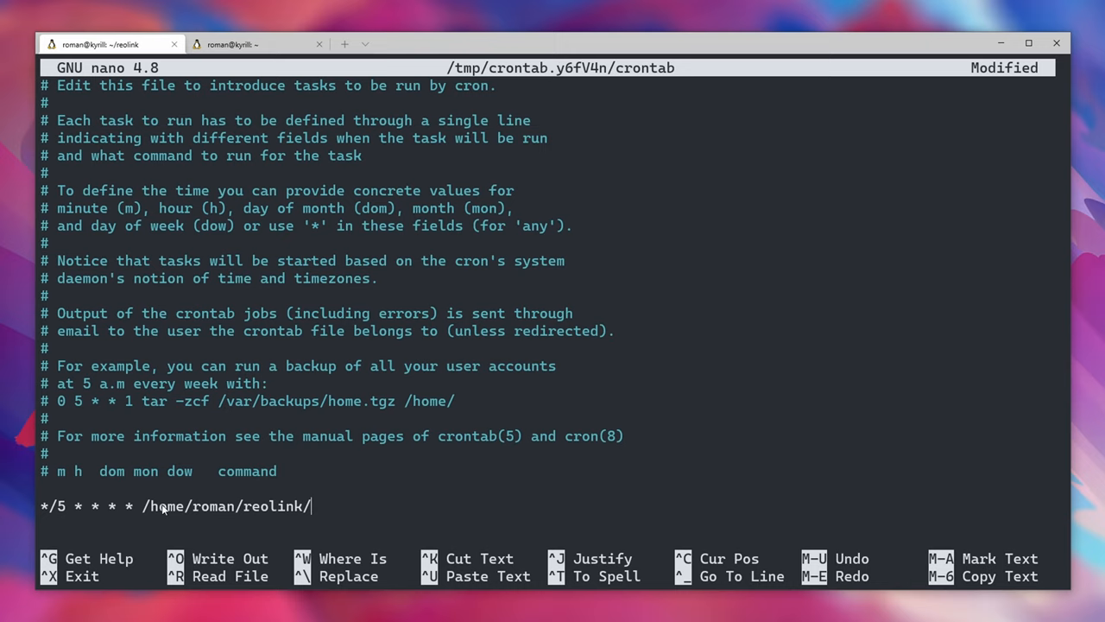
pyautogui.moveTo(405, 487)
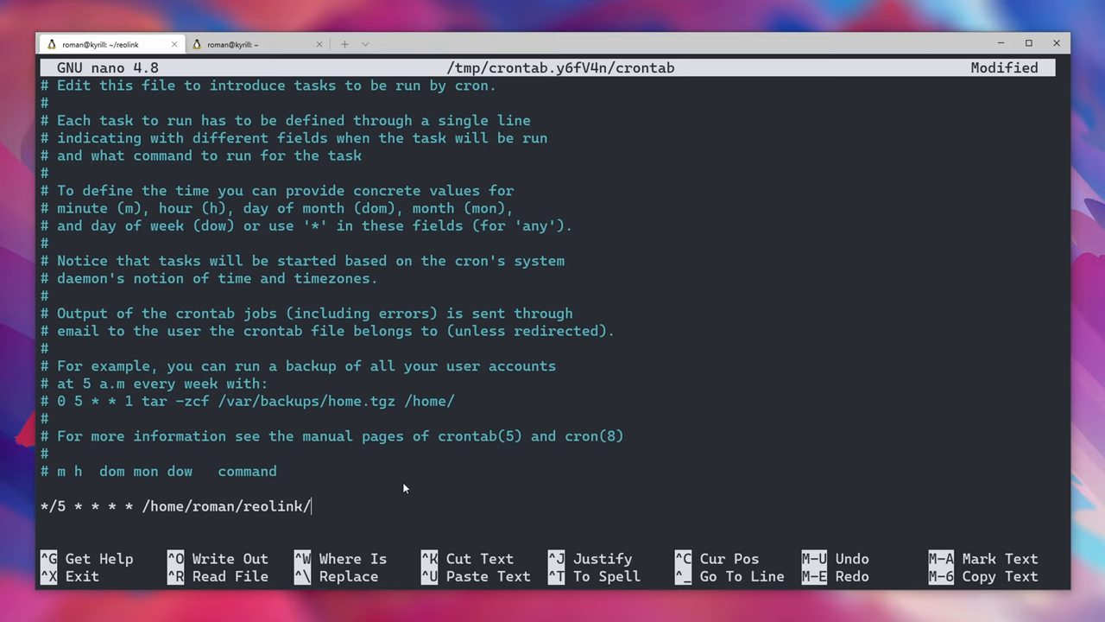
pyautogui.write('webcam.')
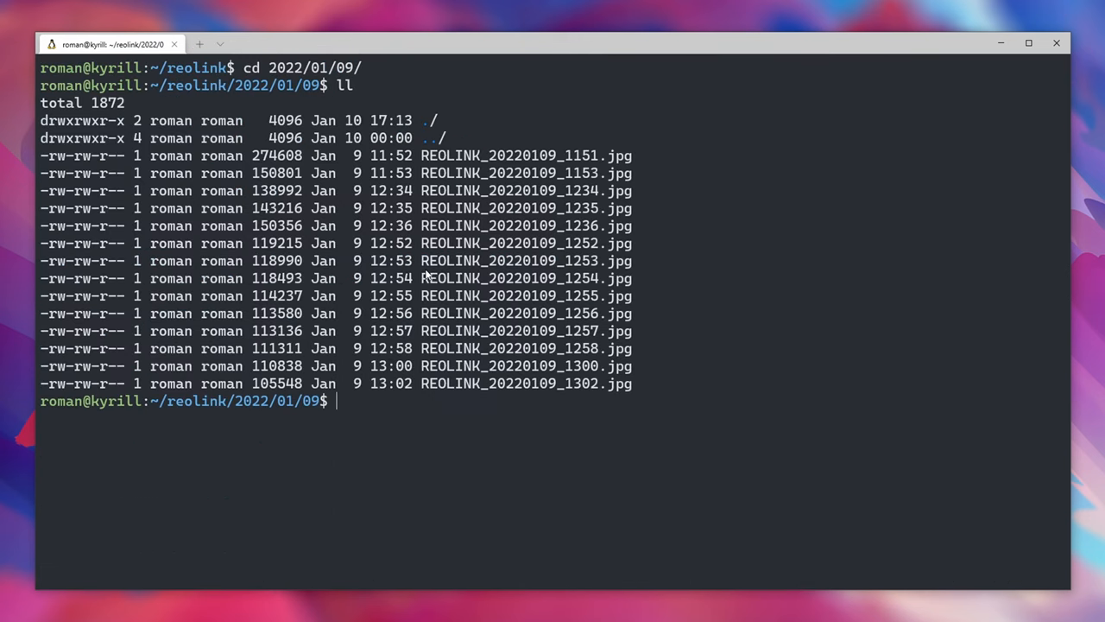
pyautogui.moveTo(465, 327)
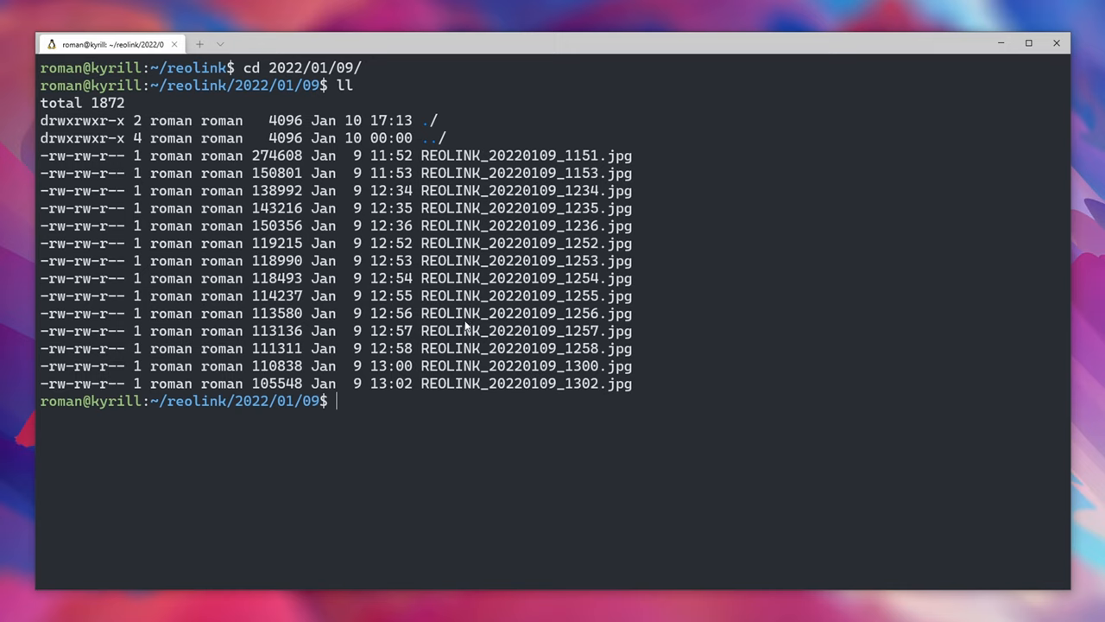
pyautogui.moveTo(223, 413)
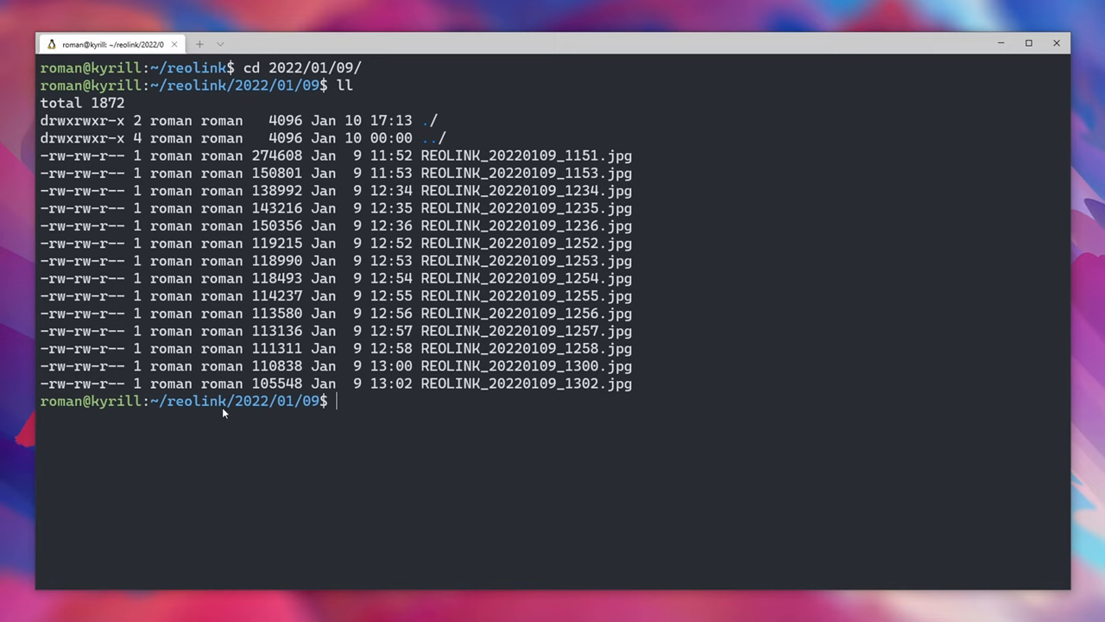
pyautogui.moveTo(630, 390)
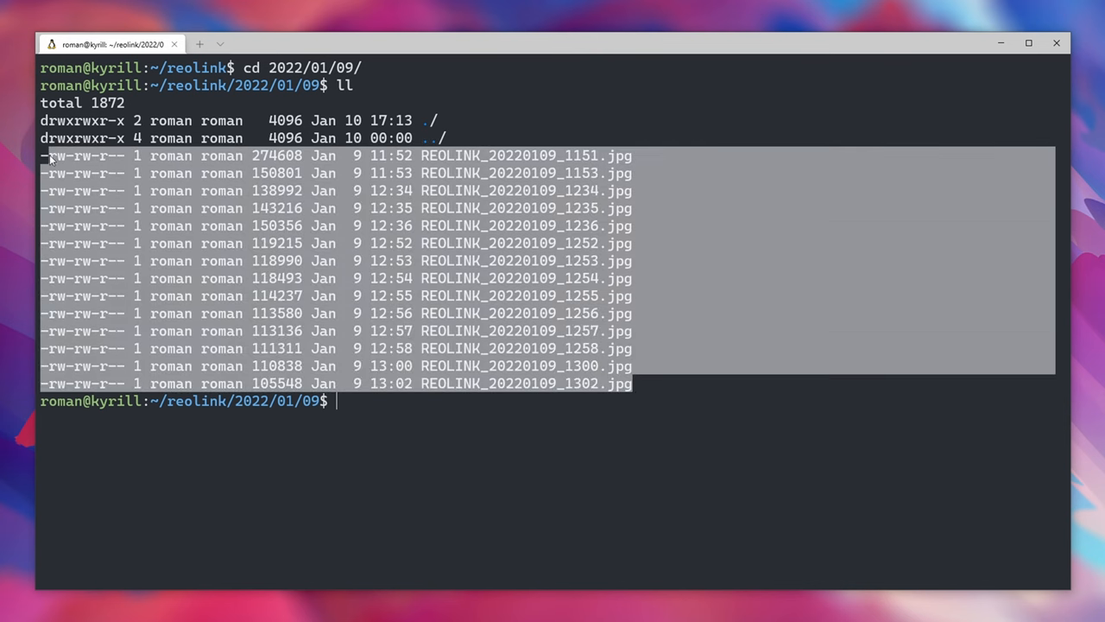
# Inspect the 2022/01/09 REOLINK snapshot listing, selecting an entry to check its timestamp.
pyautogui.click(625, 399)
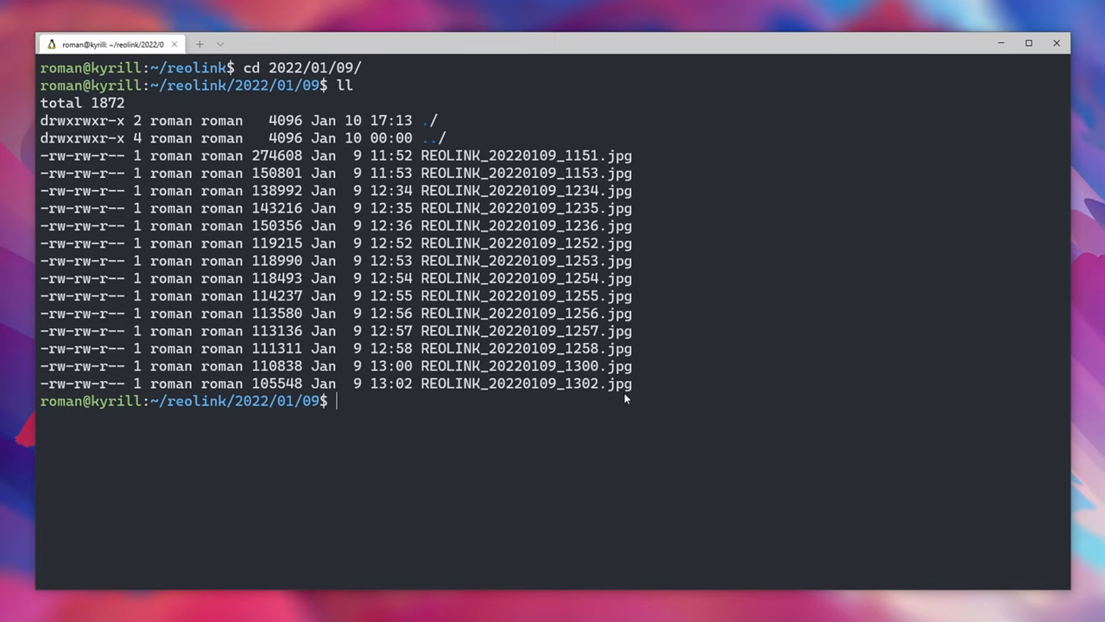
pyautogui.doubleClick(197, 400)
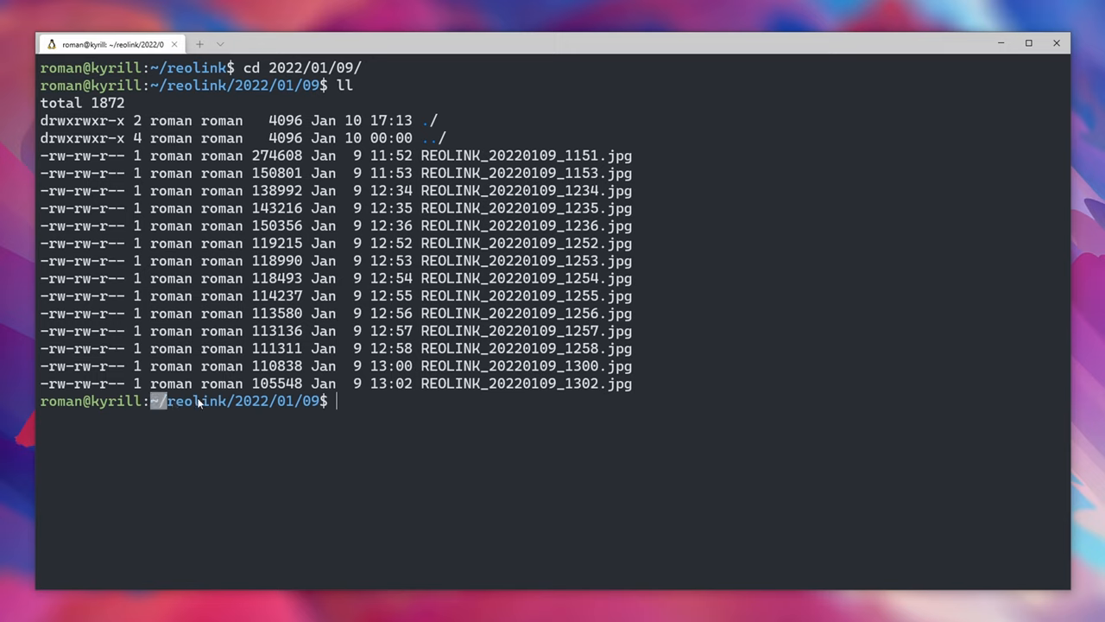
pyautogui.moveTo(263, 407)
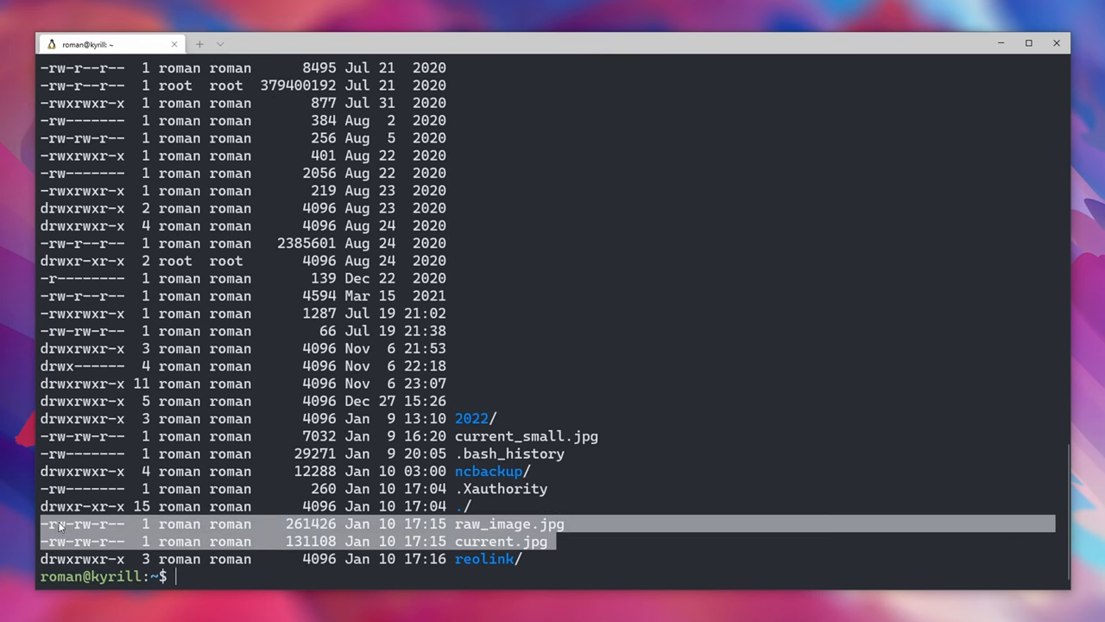
# Run pwd to confirm /home/roman and check the reolink and 2022 folder names.
pyautogui.write('pwd')
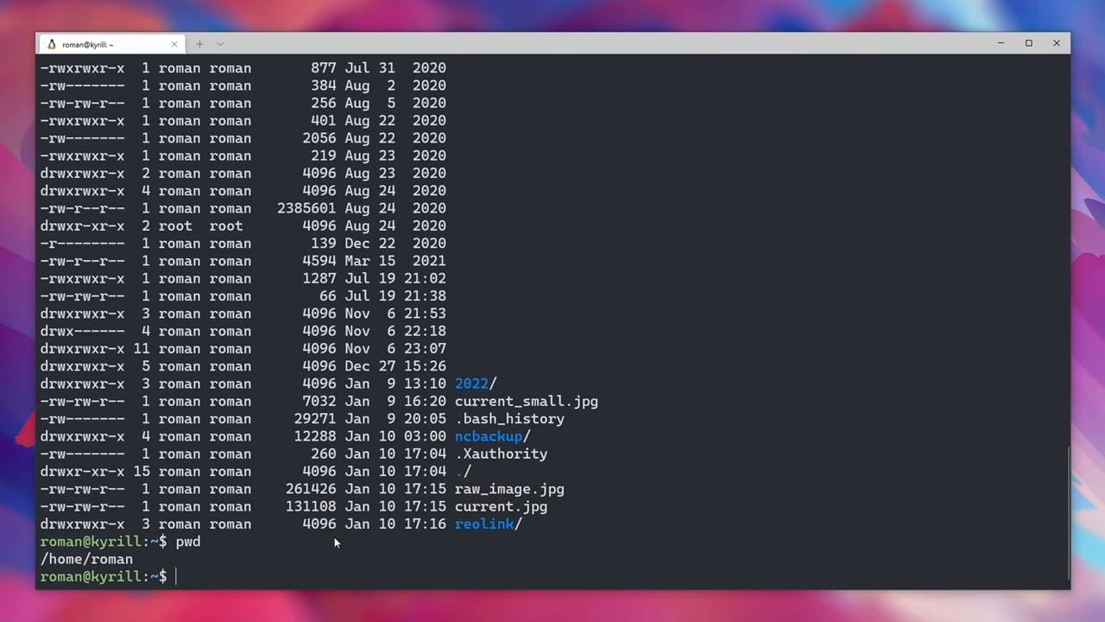
pyautogui.doubleClick(86, 560)
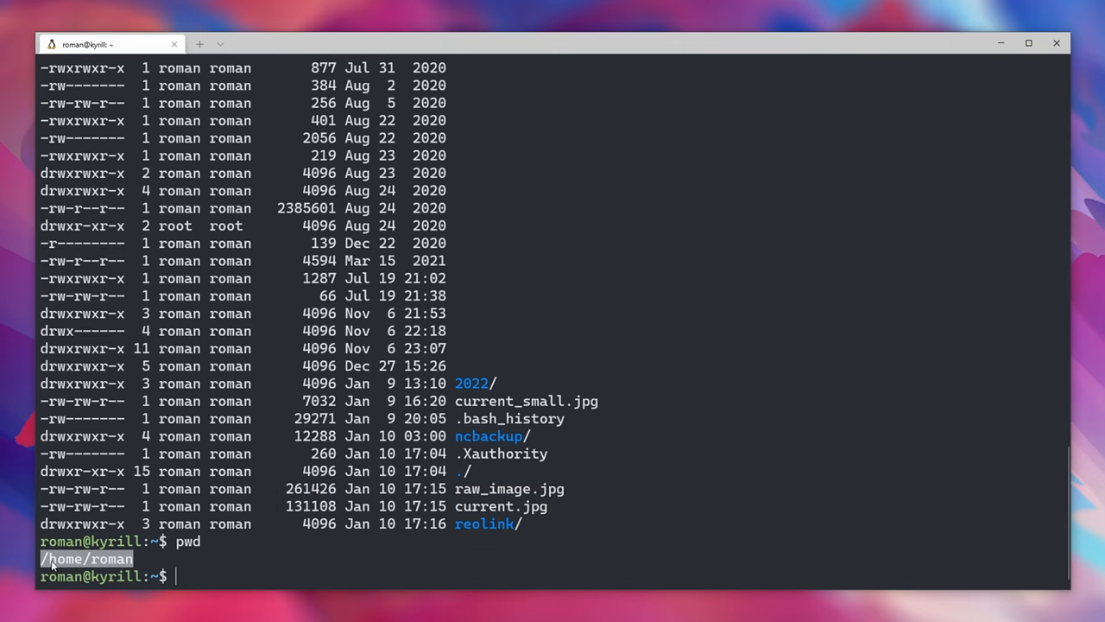
pyautogui.moveTo(294, 567)
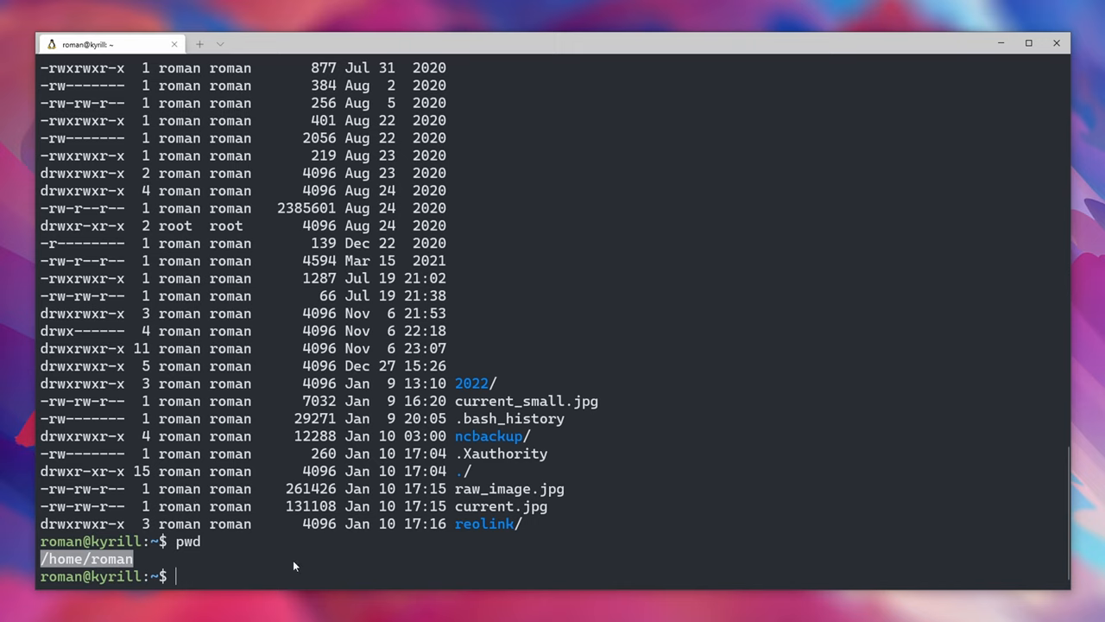
pyautogui.doubleClick(484, 524)
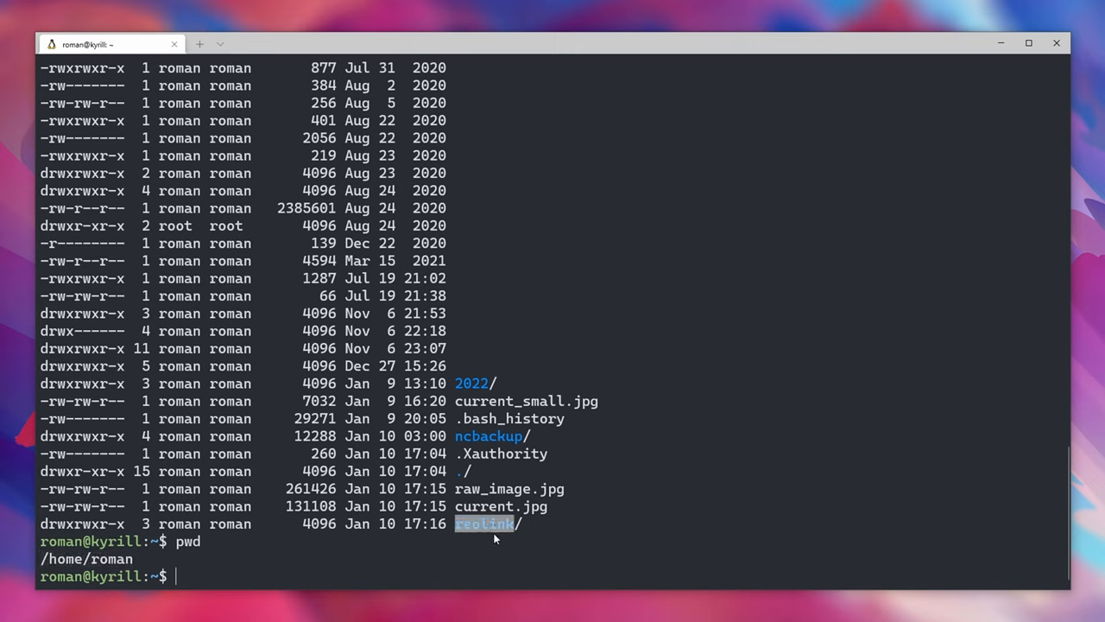
pyautogui.moveTo(515, 536)
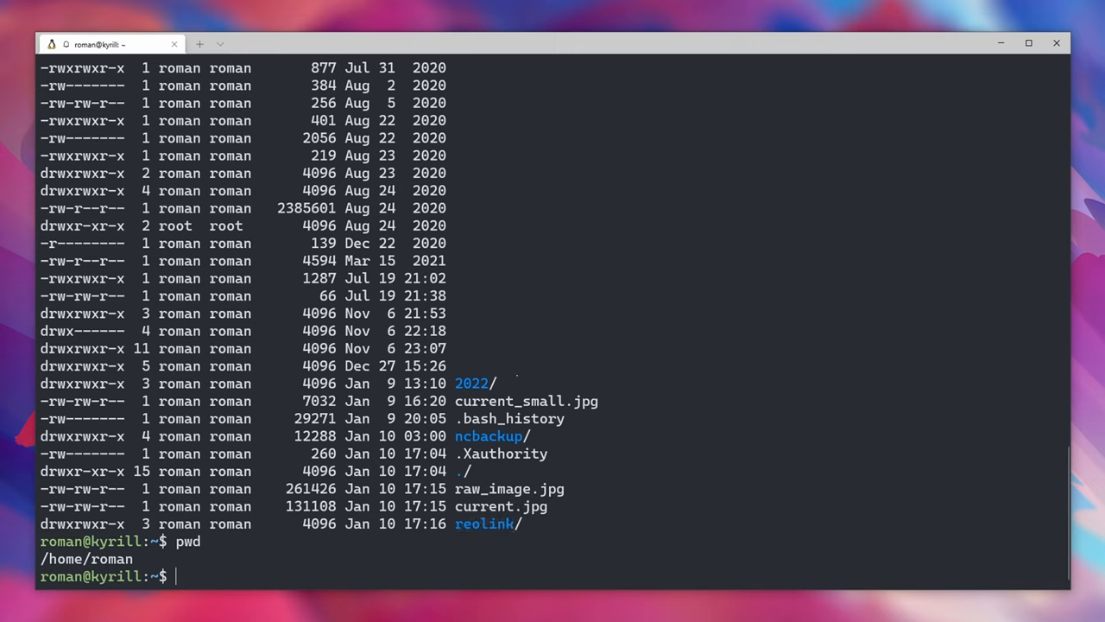
pyautogui.moveTo(490, 391)
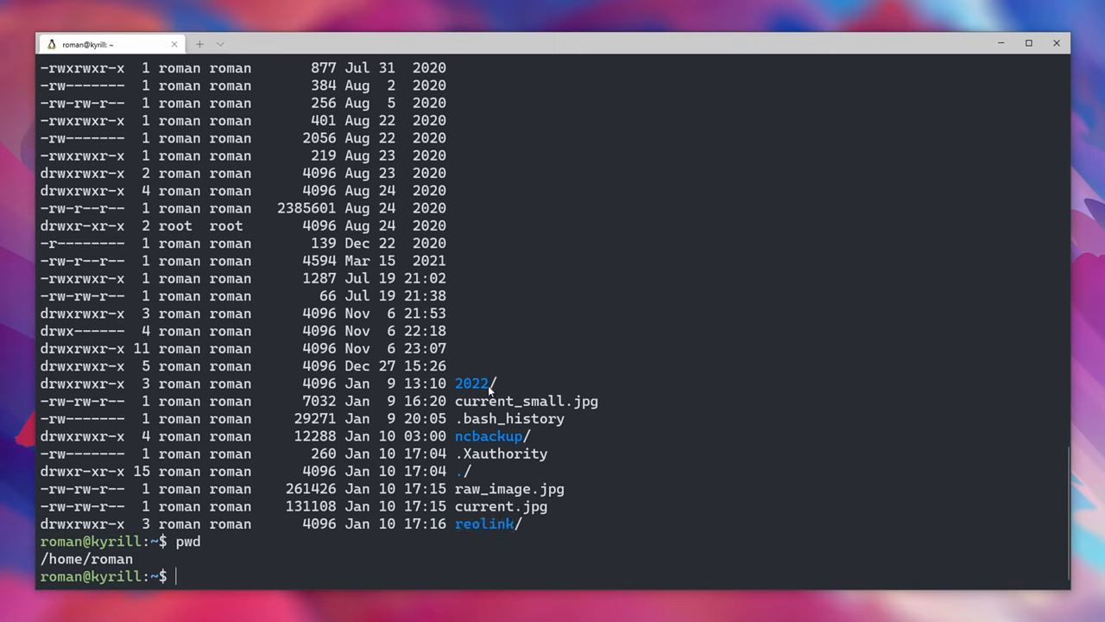
pyautogui.doubleClick(472, 384)
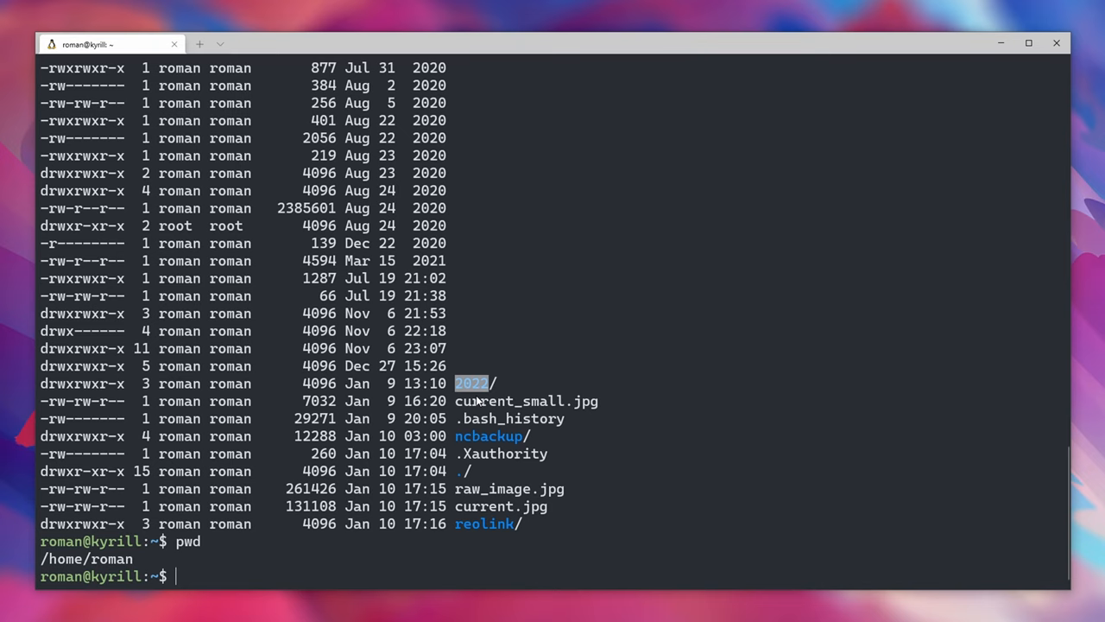
# Change into reolink/ and reopen webcam.sh in nano.
pyautogui.write('cd reolink/')
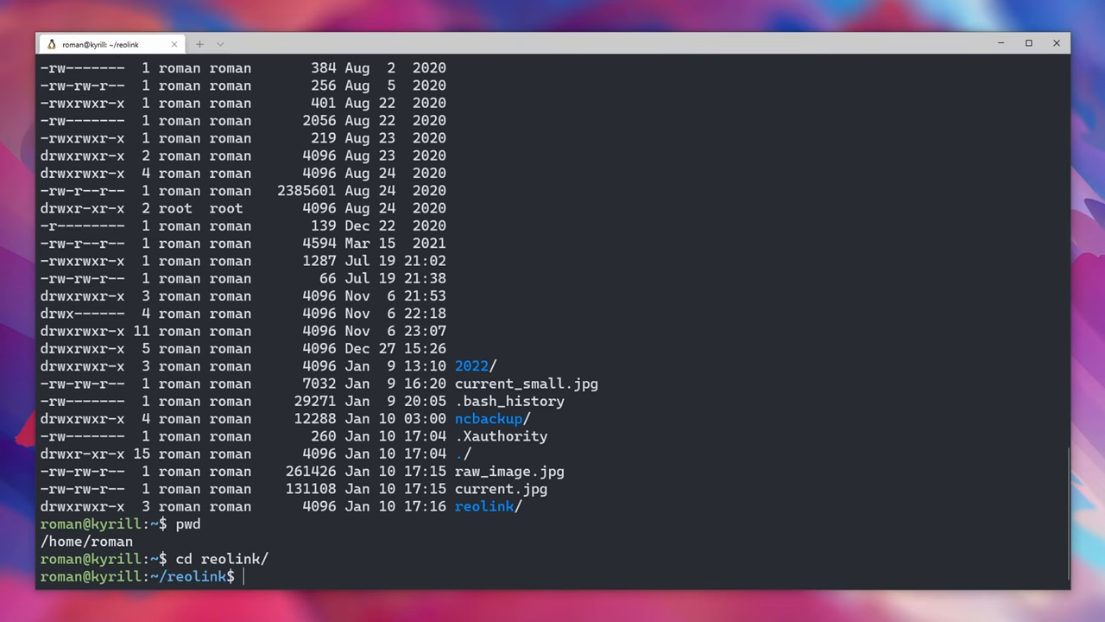
pyautogui.write('nano webcam')
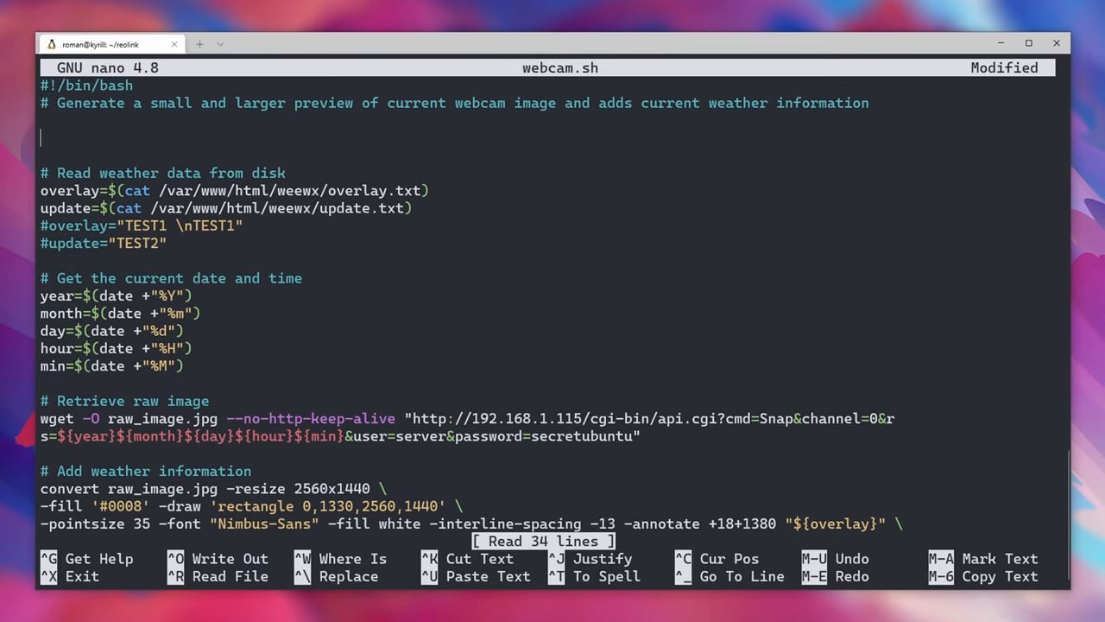
# Add the line cd /home/roman/reolink/ below the script's header comment.
pyautogui.write('cd')
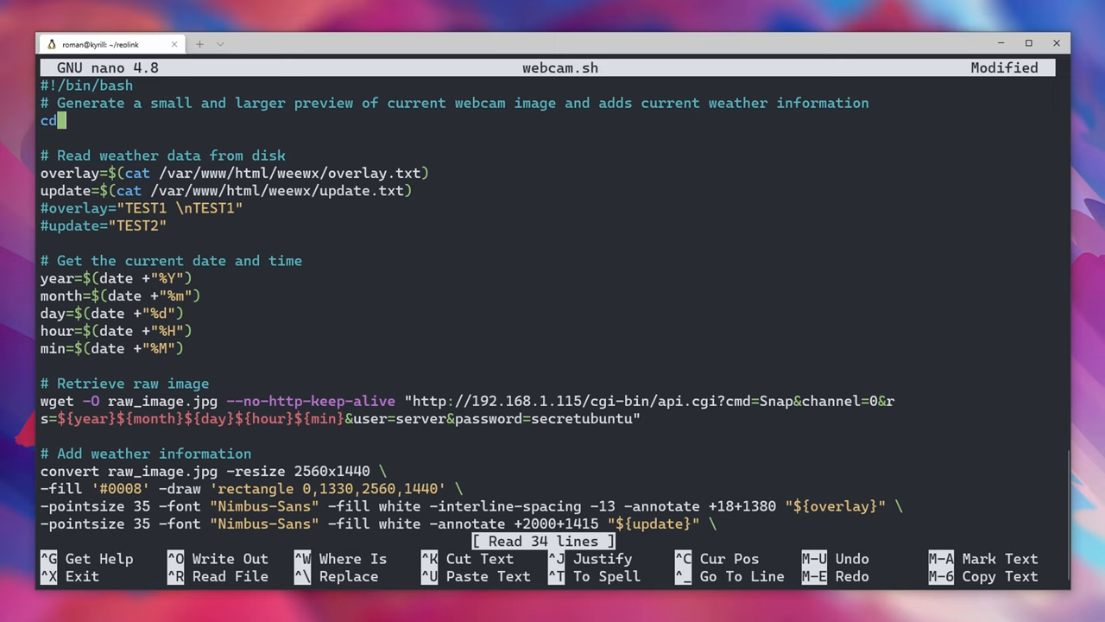
pyautogui.write('/home/')
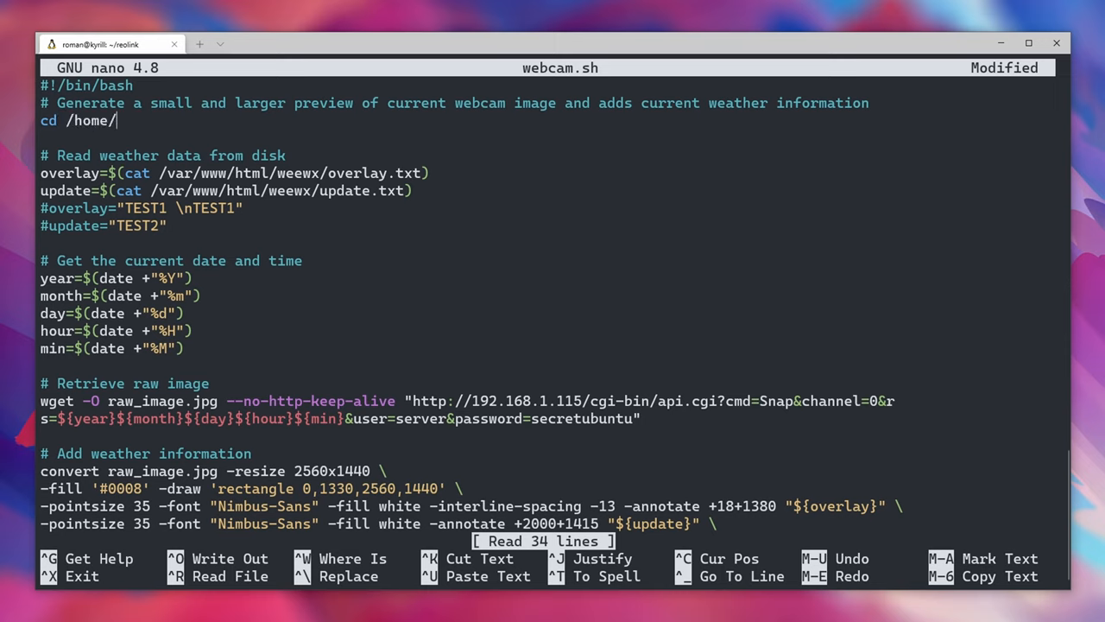
pyautogui.write('roman/reolink/')
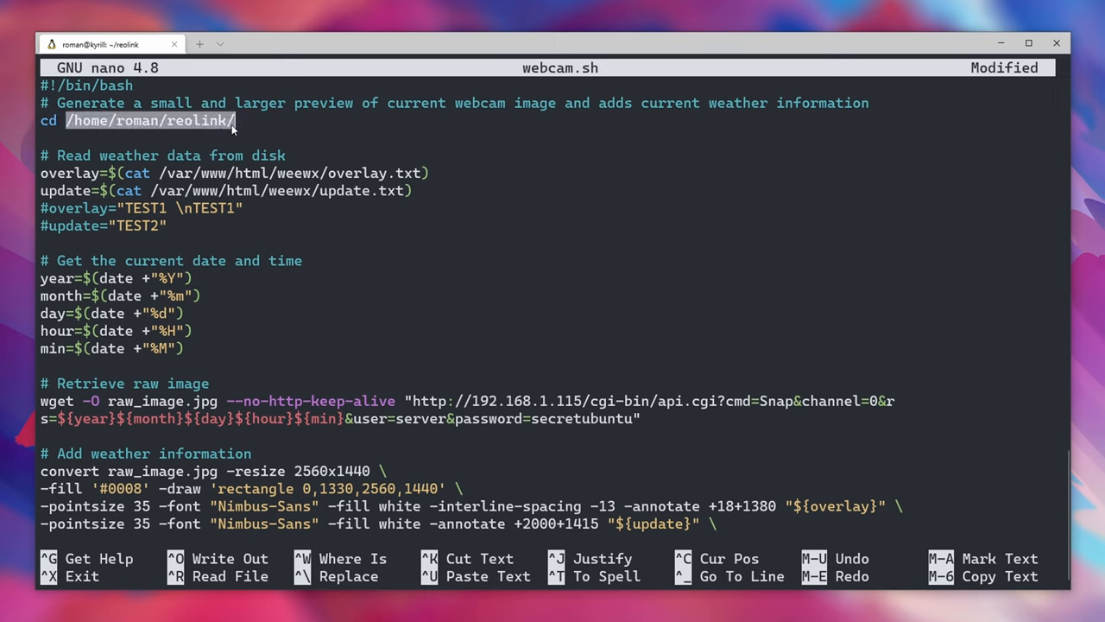
pyautogui.moveTo(387, 257)
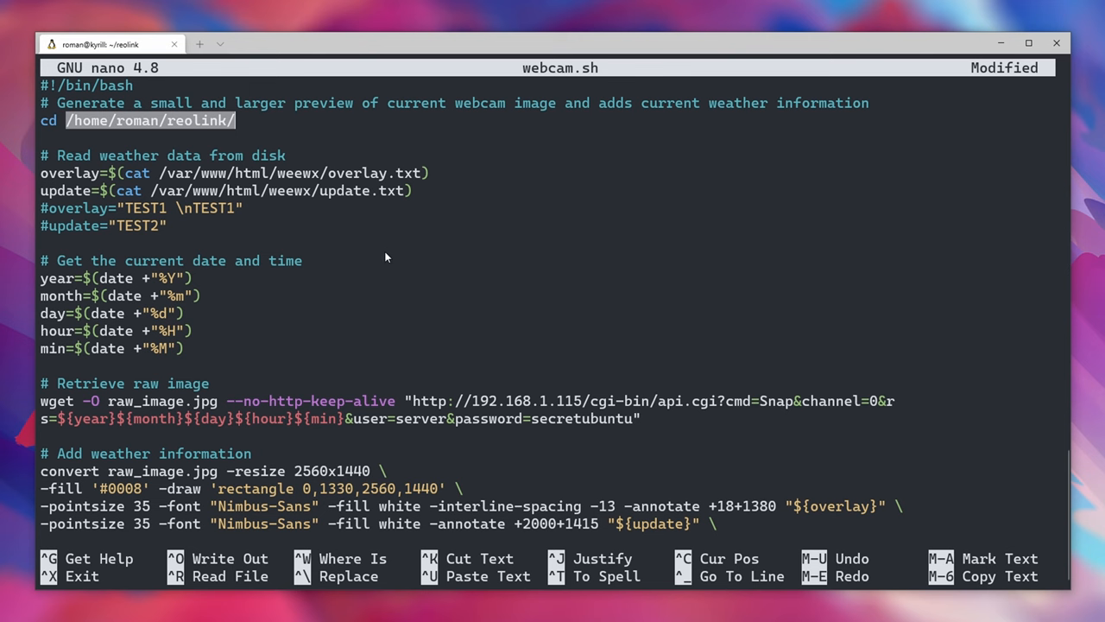